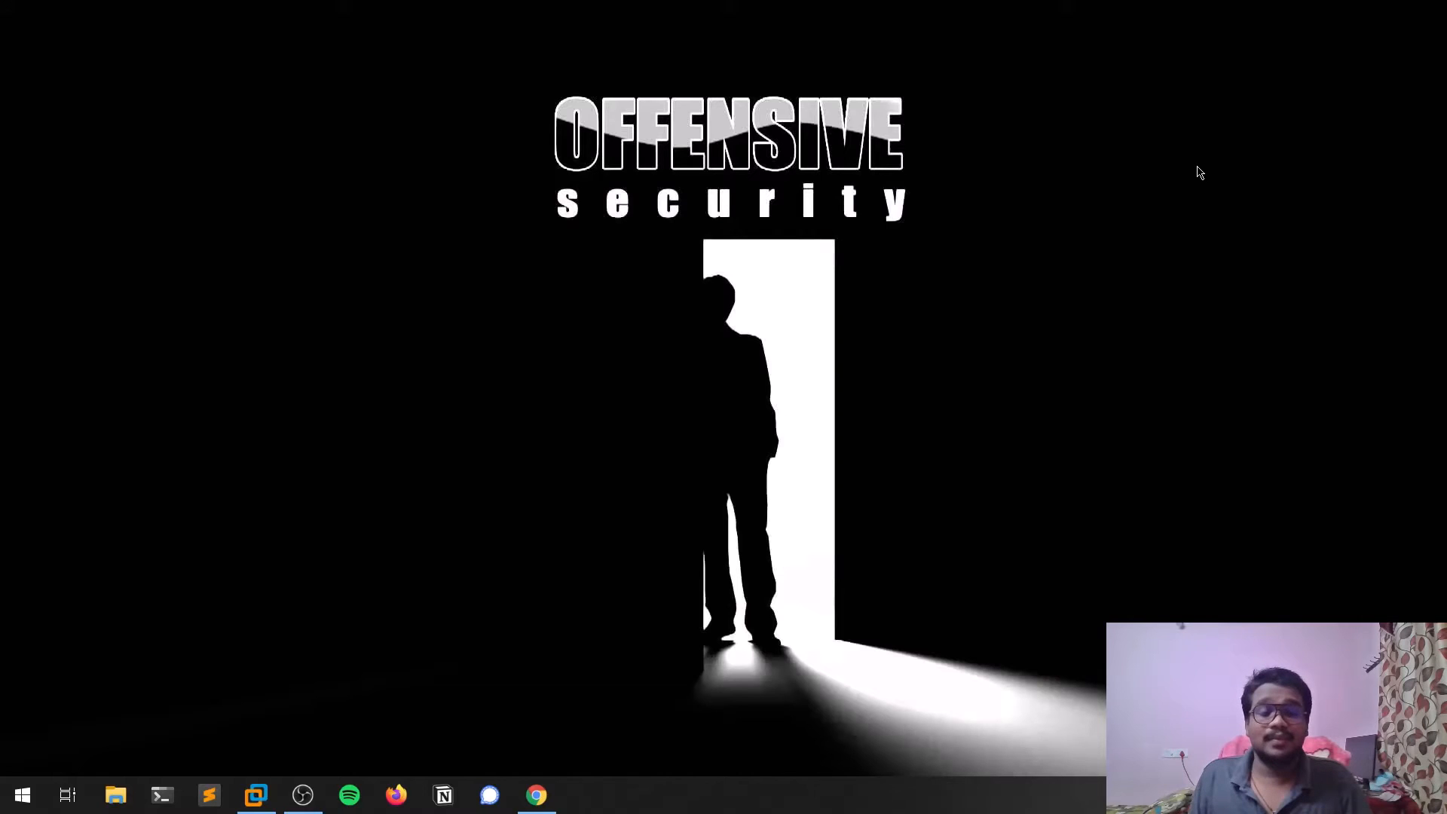
mouse_move(1242, 168)
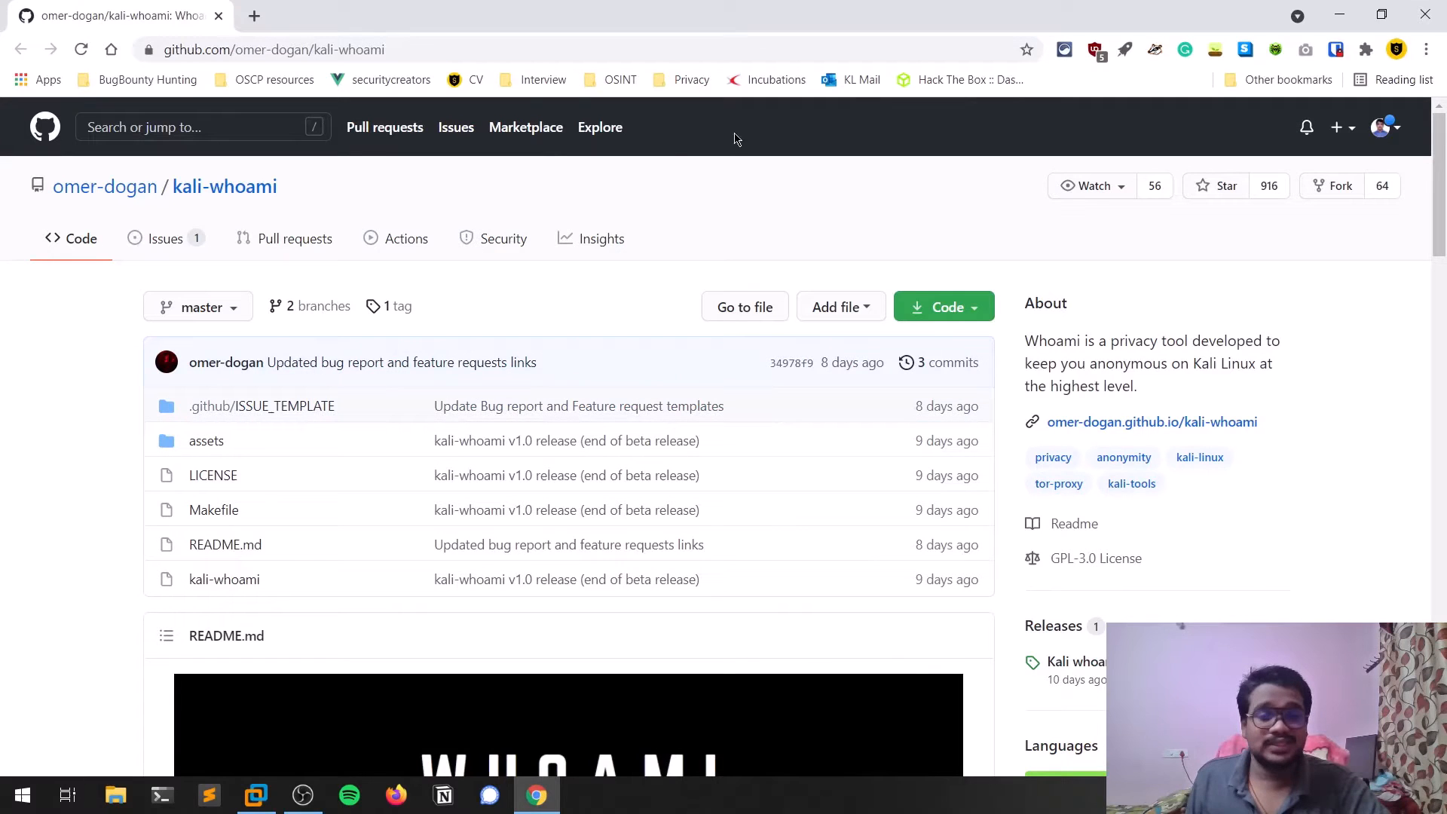
mouse_move(764, 170)
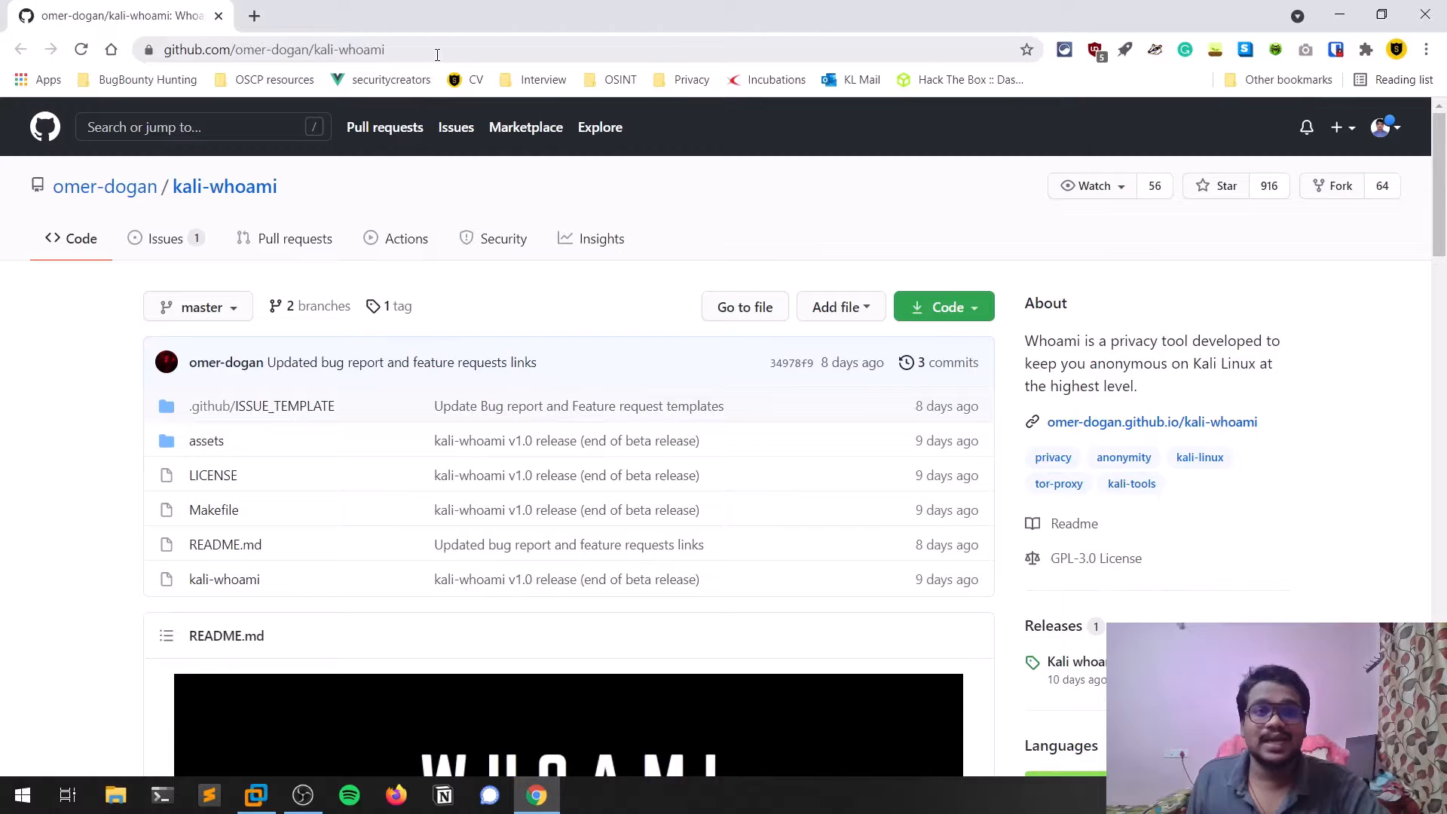
- Scroll the kali-whoami README down to the Features section, noting the Anti mitm feature
scroll("down", 3)
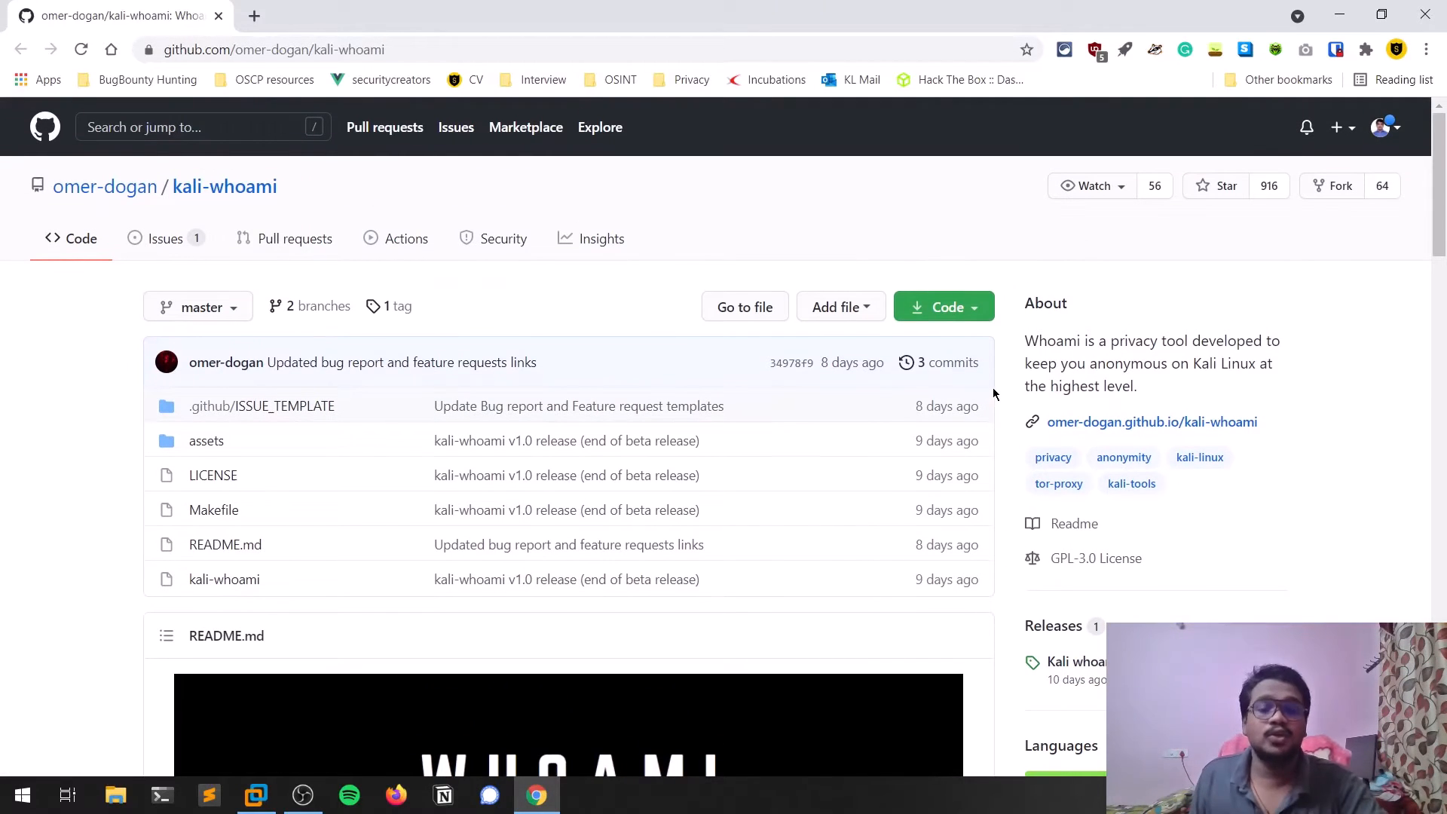
scroll("down", 3)
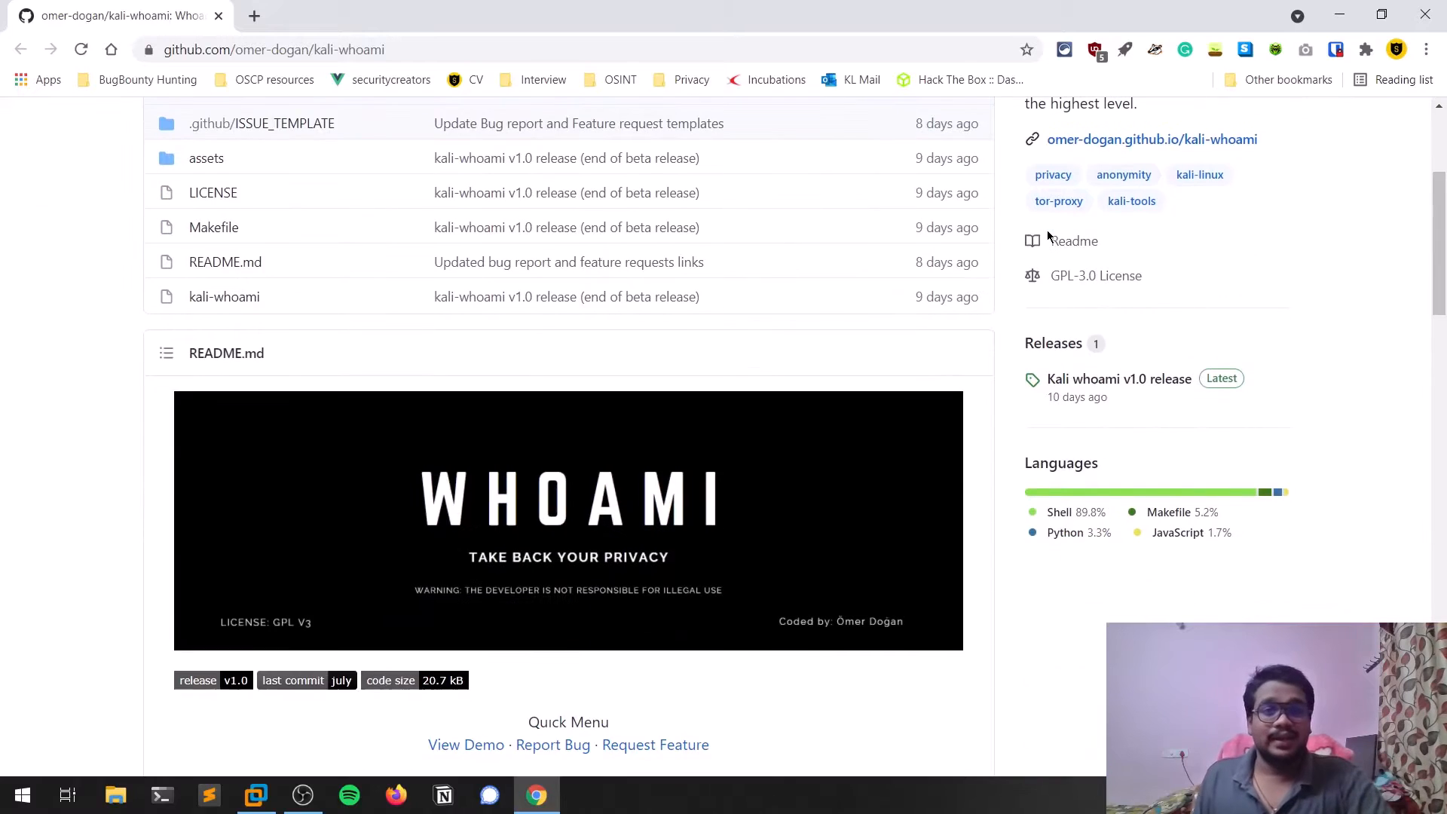
scroll("down", 3)
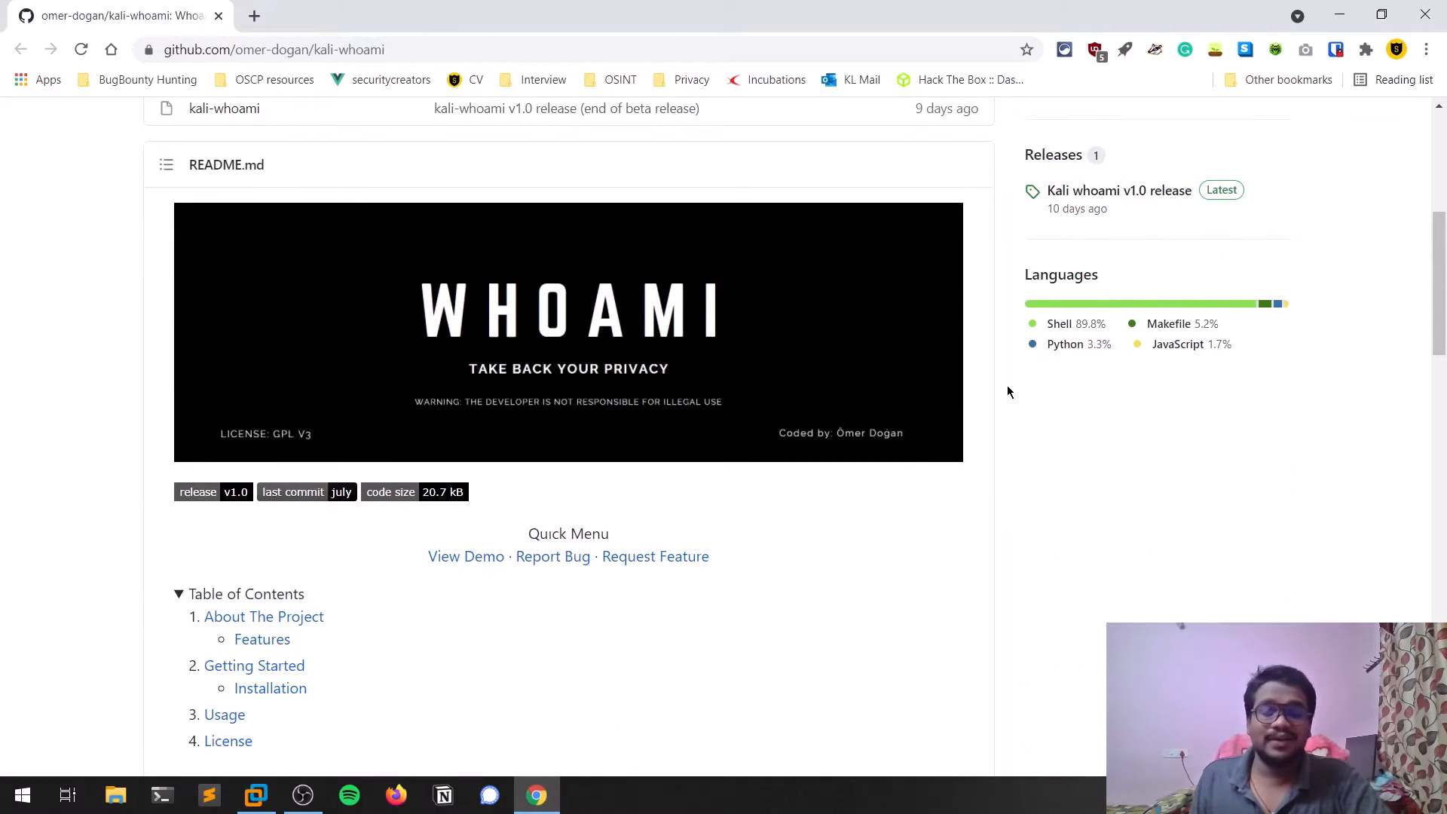
scroll("down", 3)
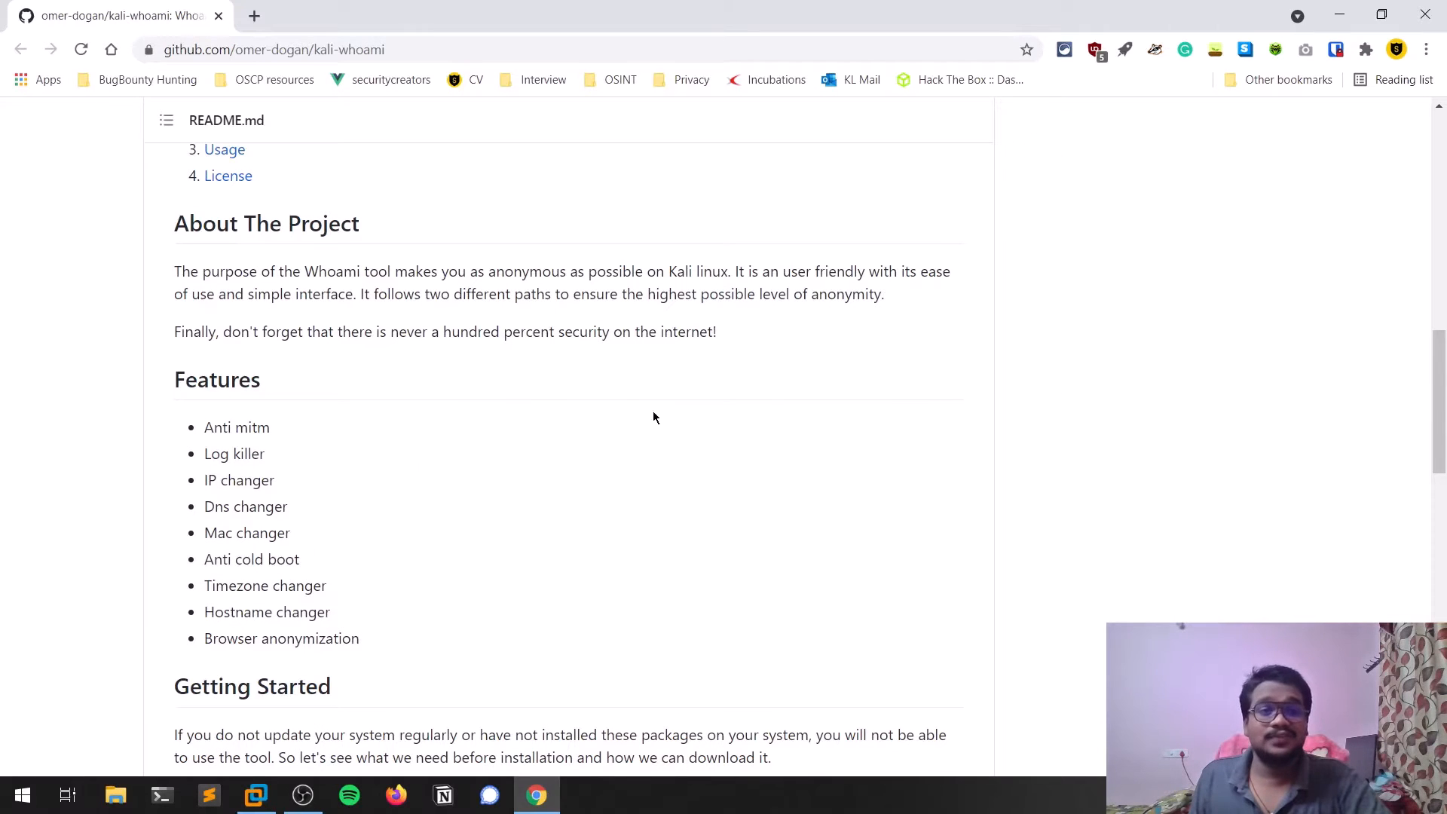
double_click(236, 427)
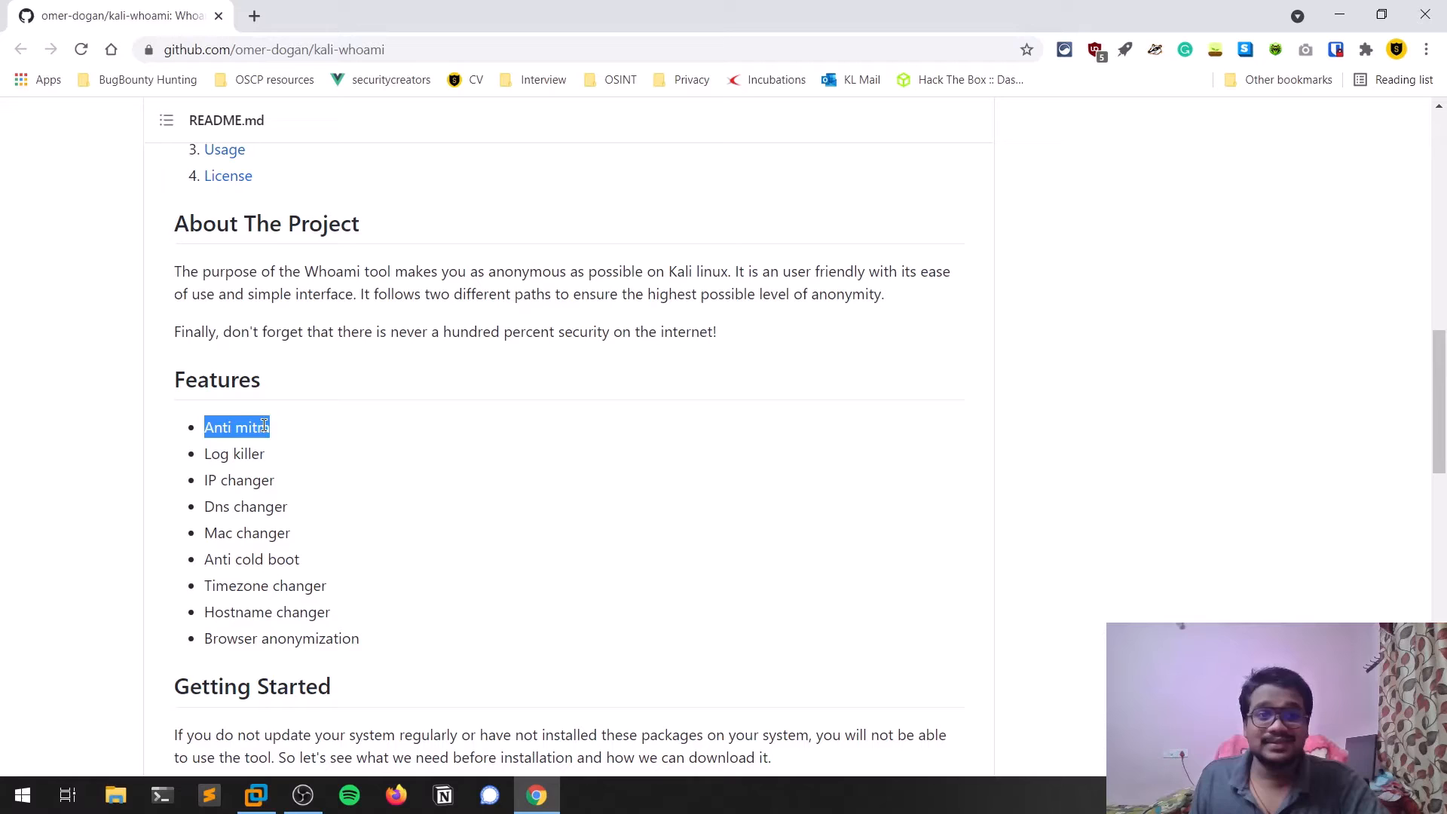
left_click(346, 469)
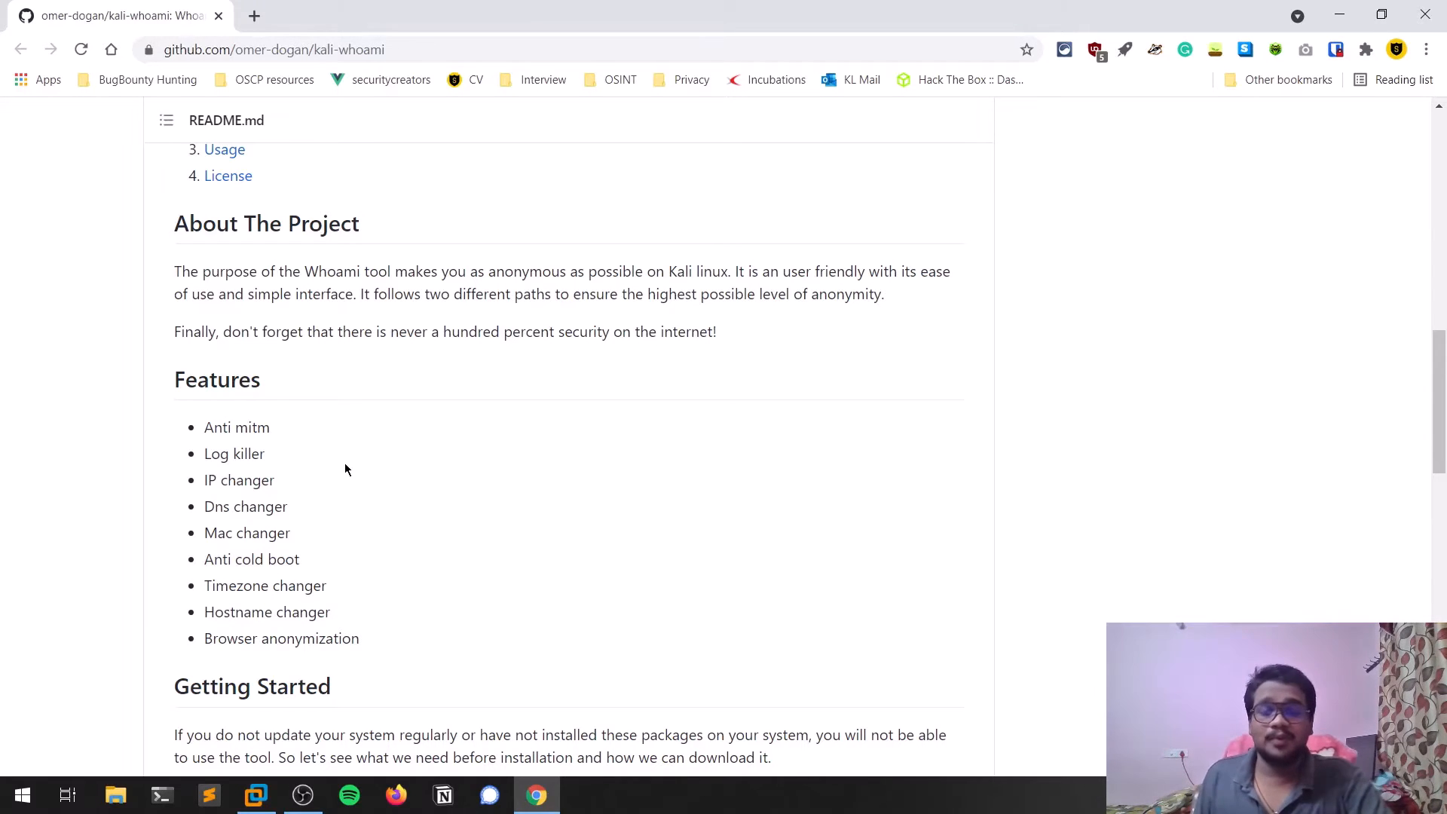
scroll("down", 3)
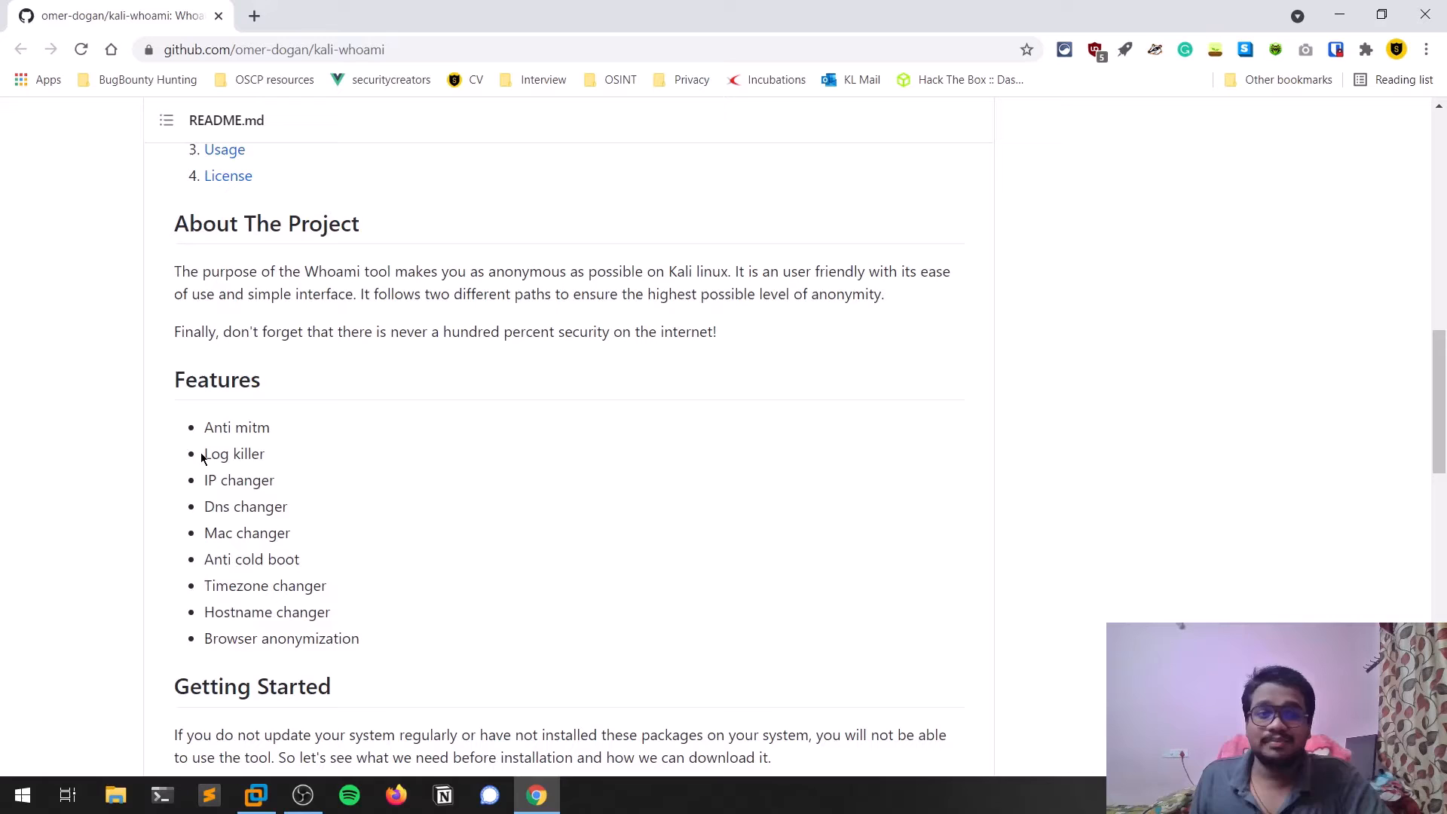
double_click(234, 454)
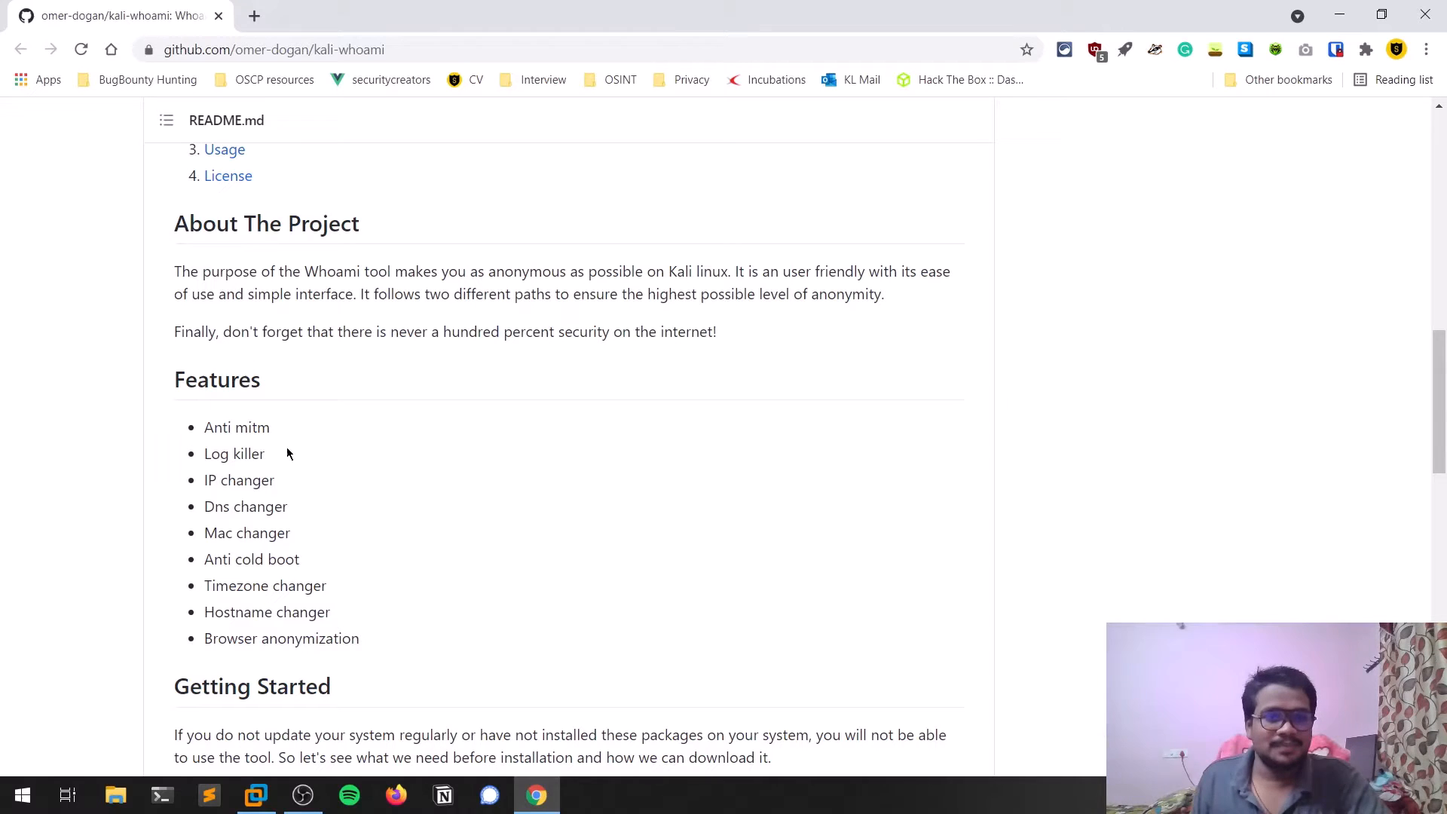
- Read on through the Dns changer feature and the dependencies and installation notes
scroll("down", 3)
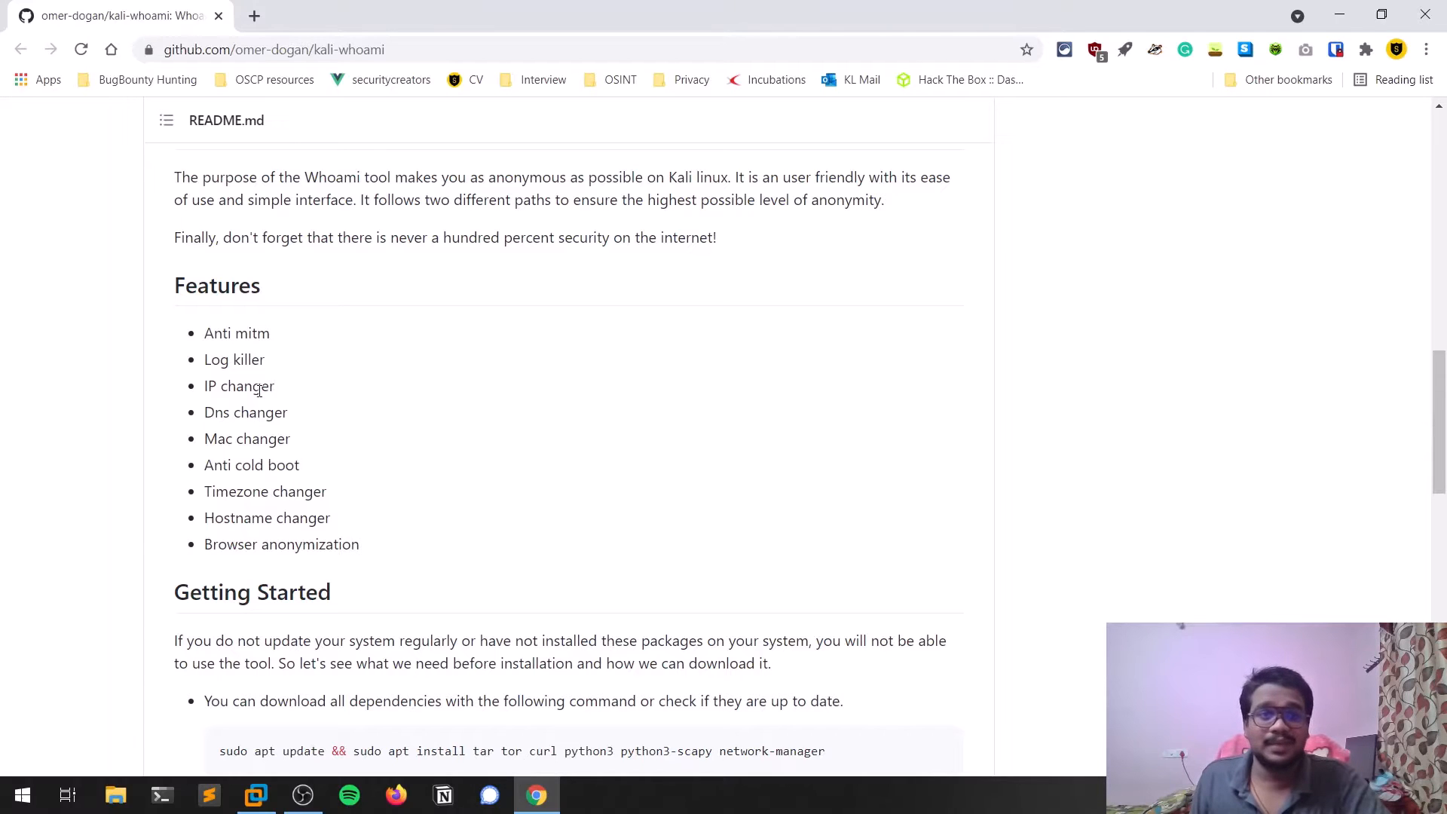
double_click(244, 411)
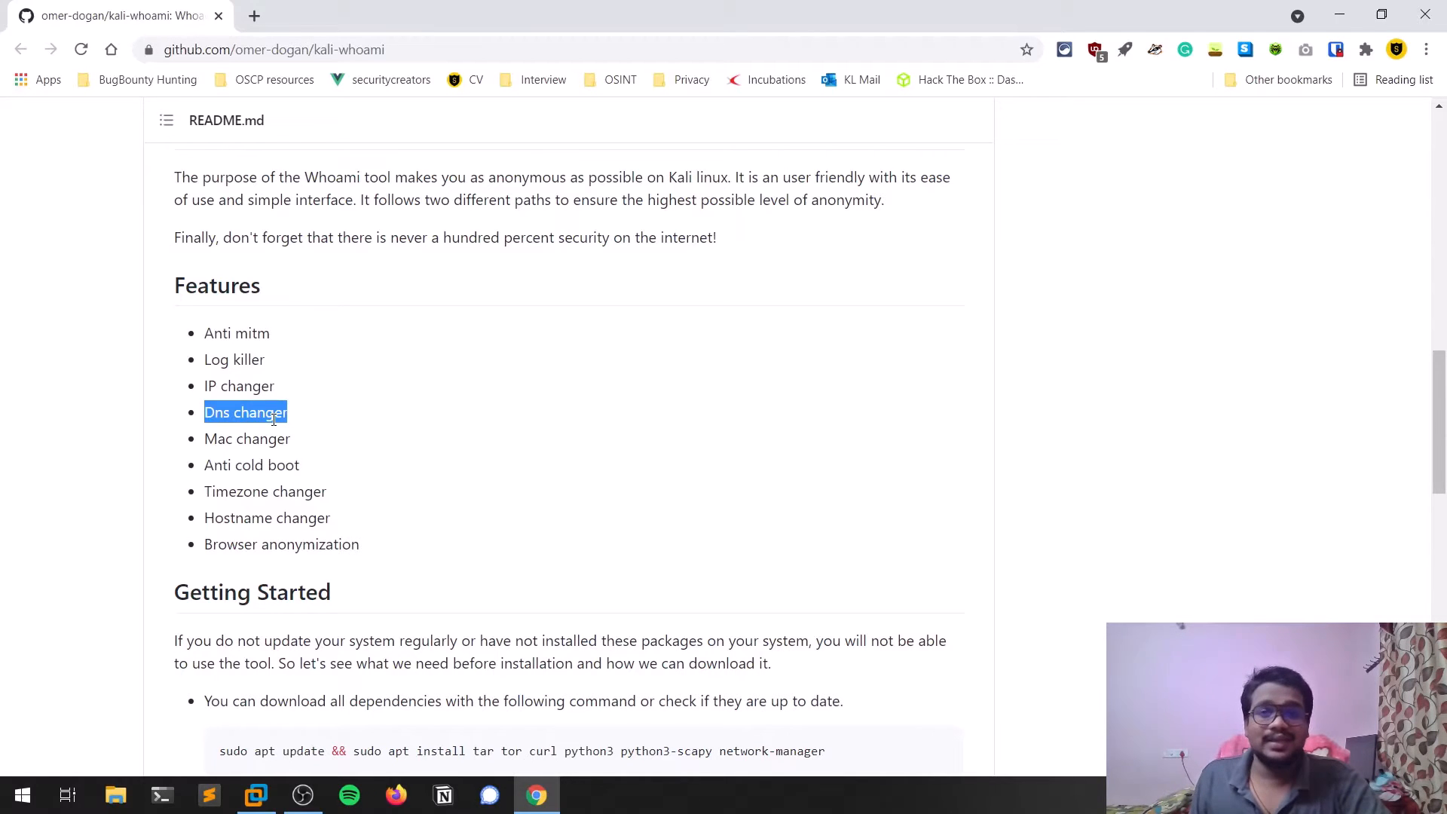
mouse_move(462, 413)
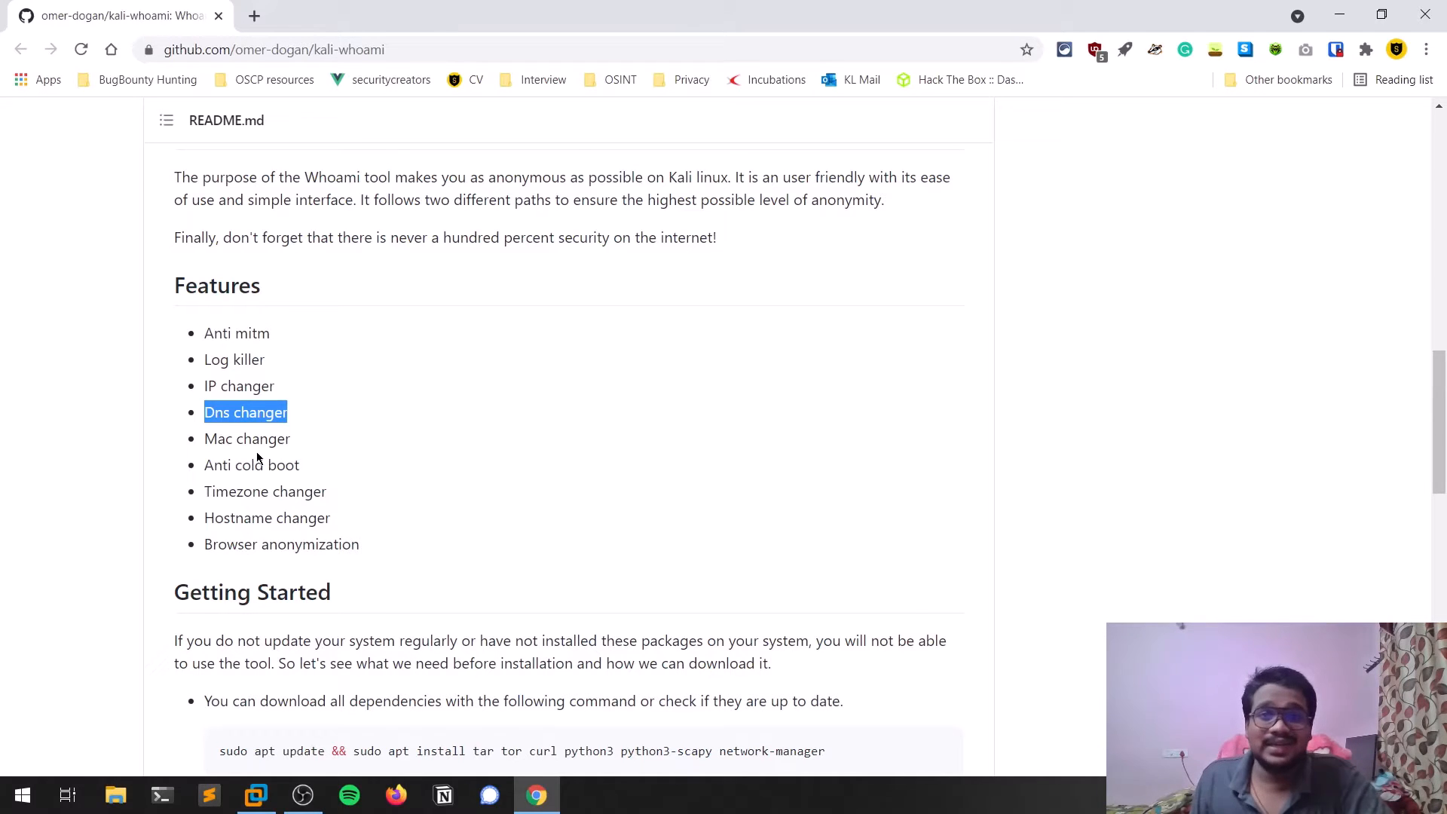
mouse_move(312, 423)
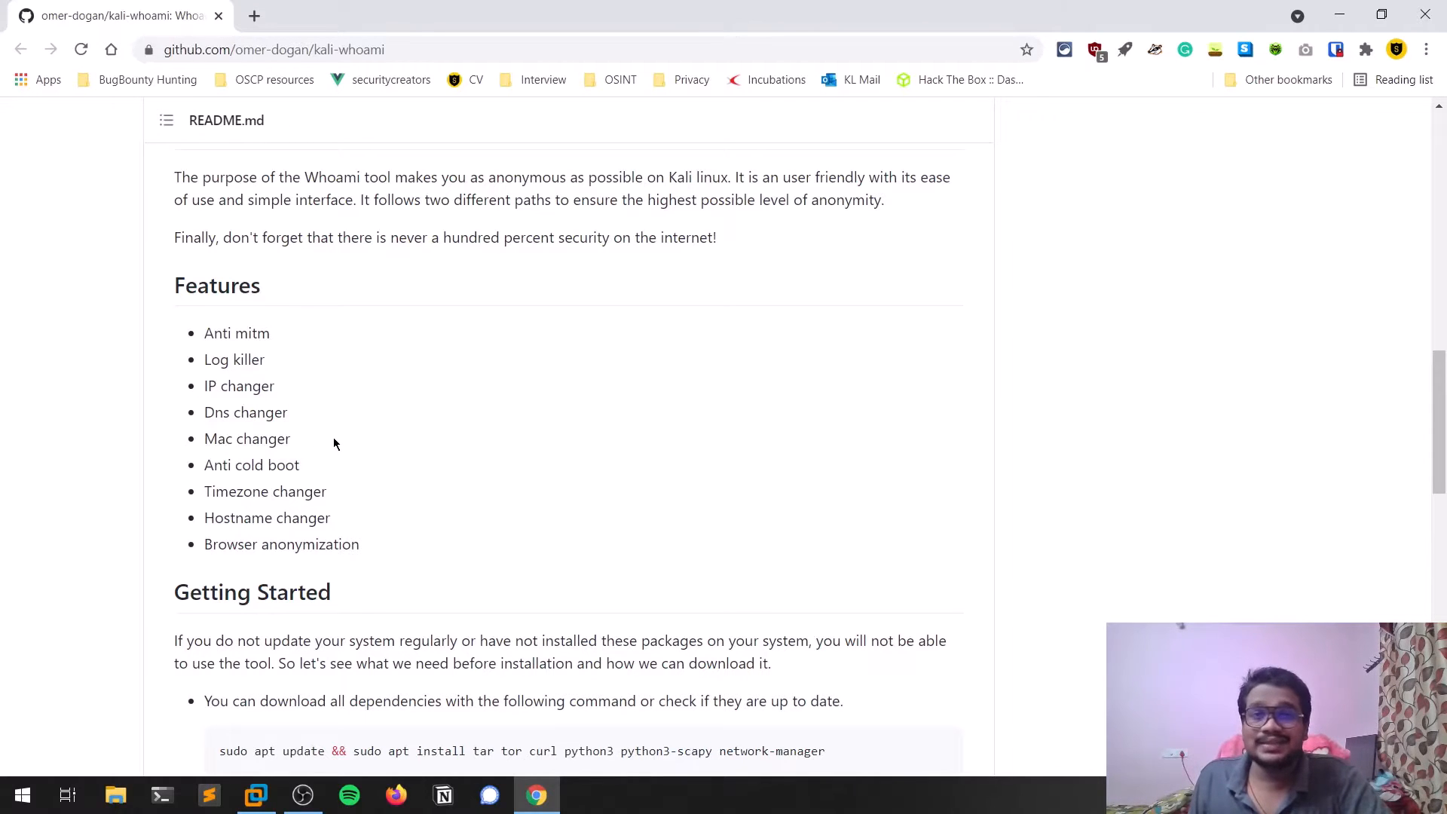
scroll("down", 3)
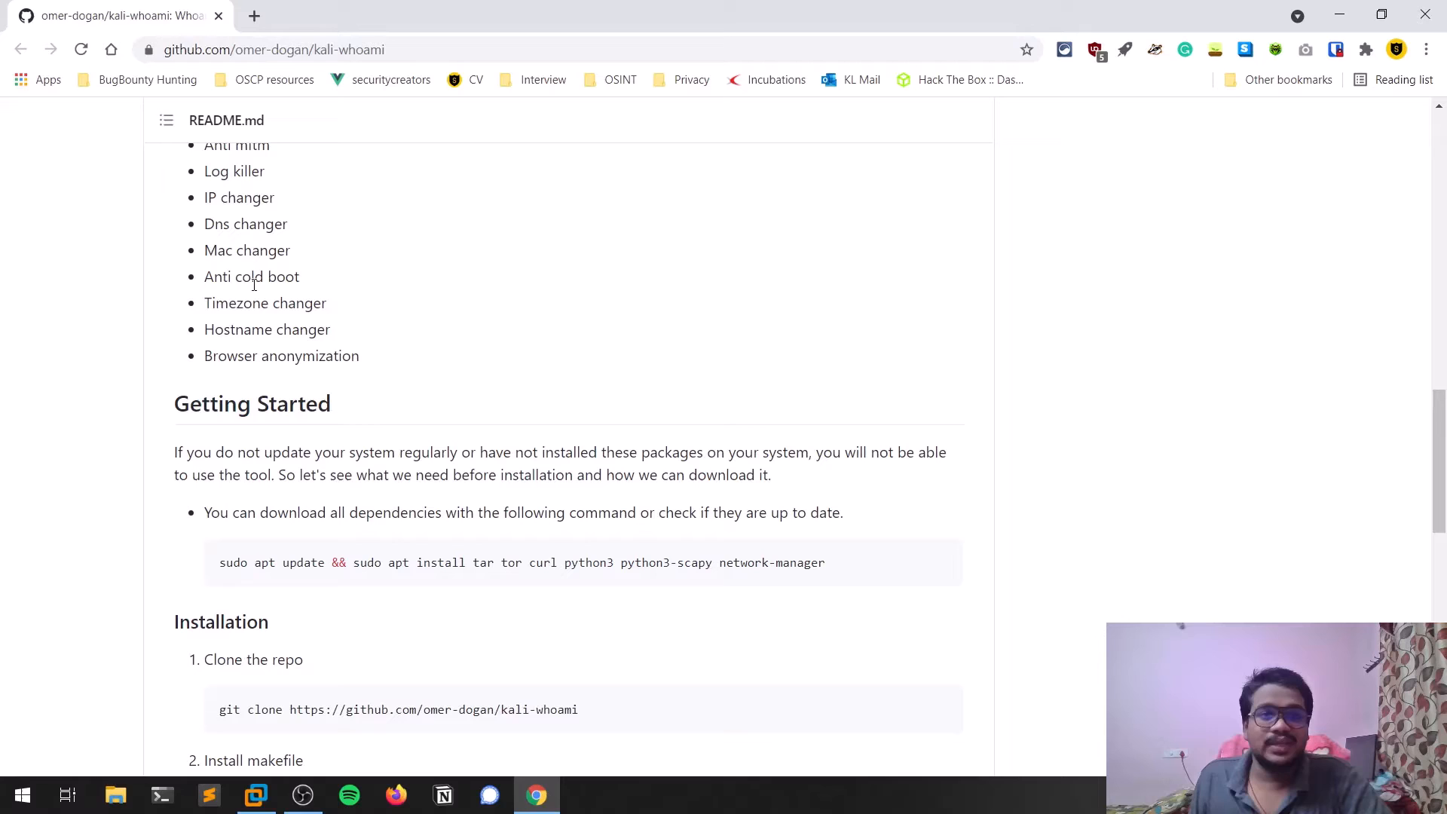
double_click(269, 275)
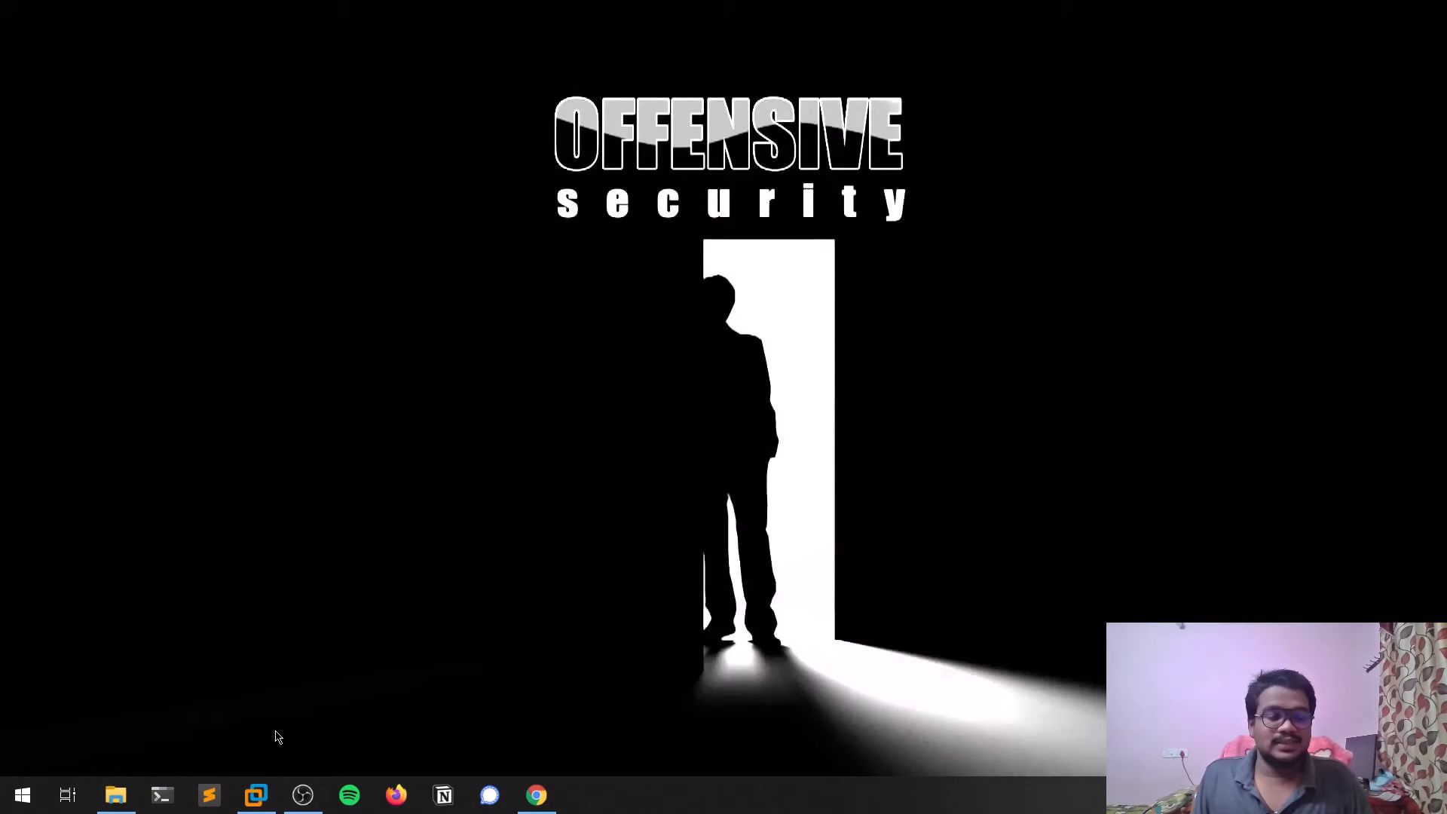
- Switch to the Kali VM terminal, enter the kali-whoami folder in /opt, and return to the GitHub README
left_click(256, 794)
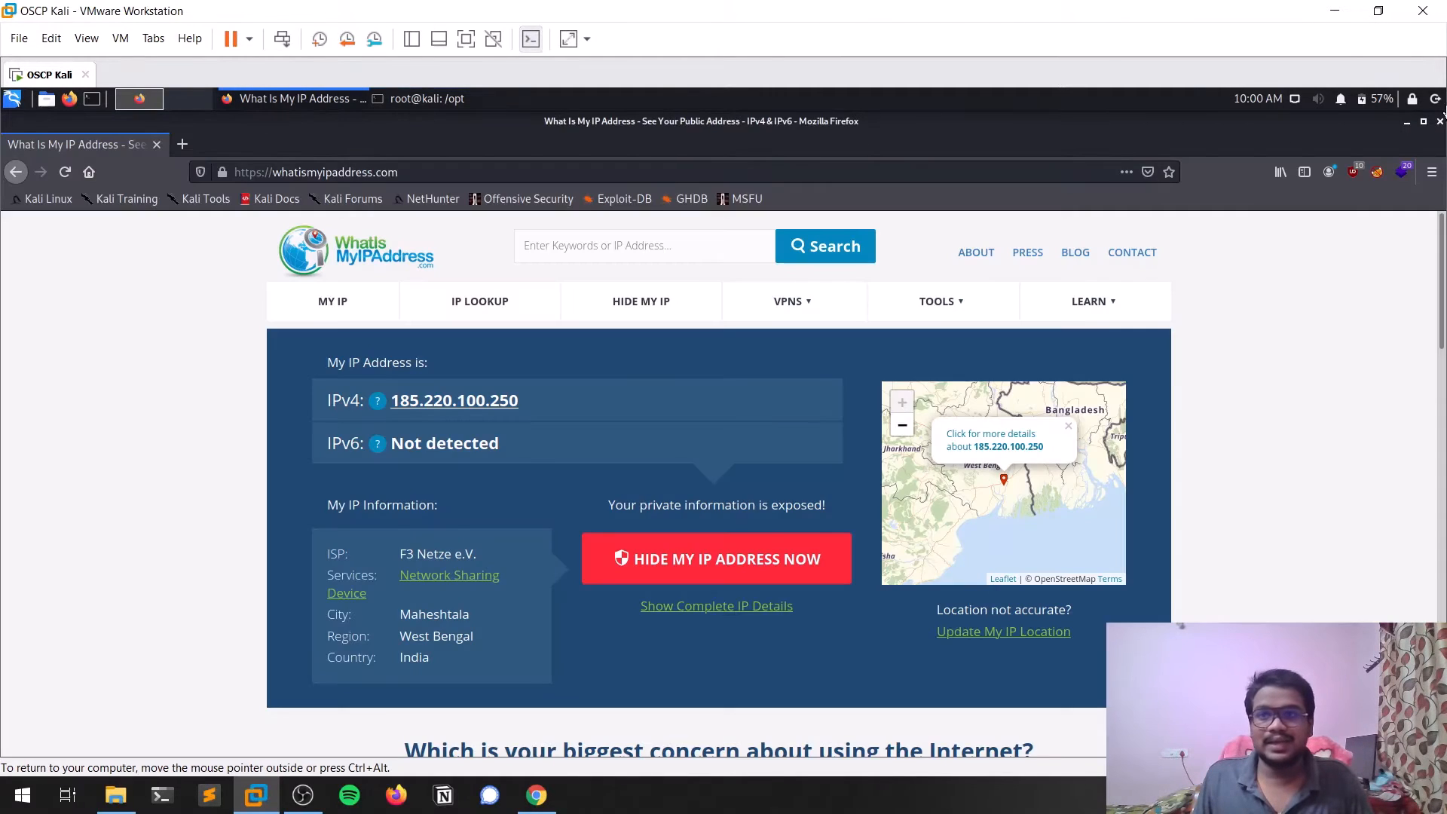
left_click(291, 99)
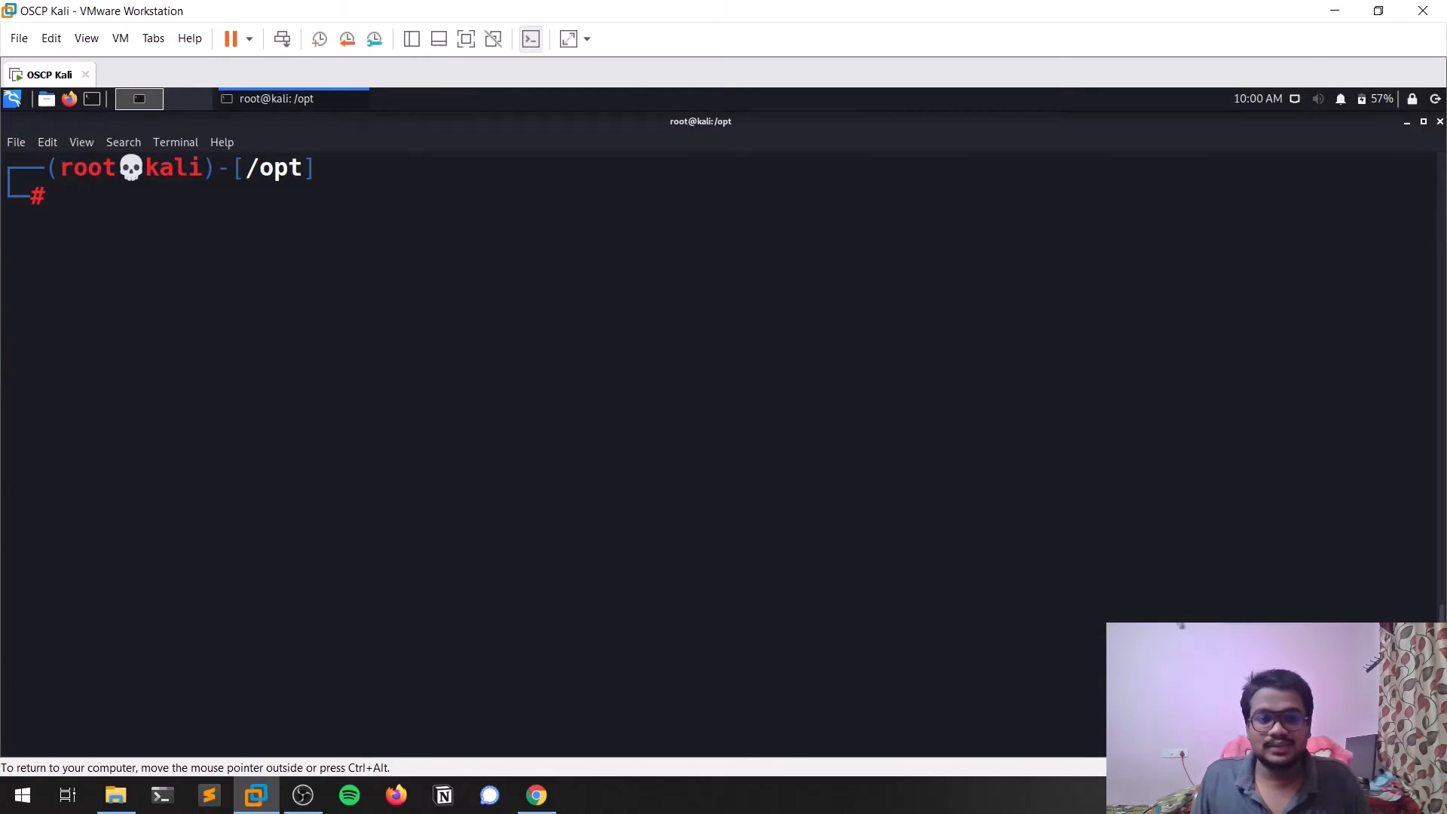
left_click(536, 794)
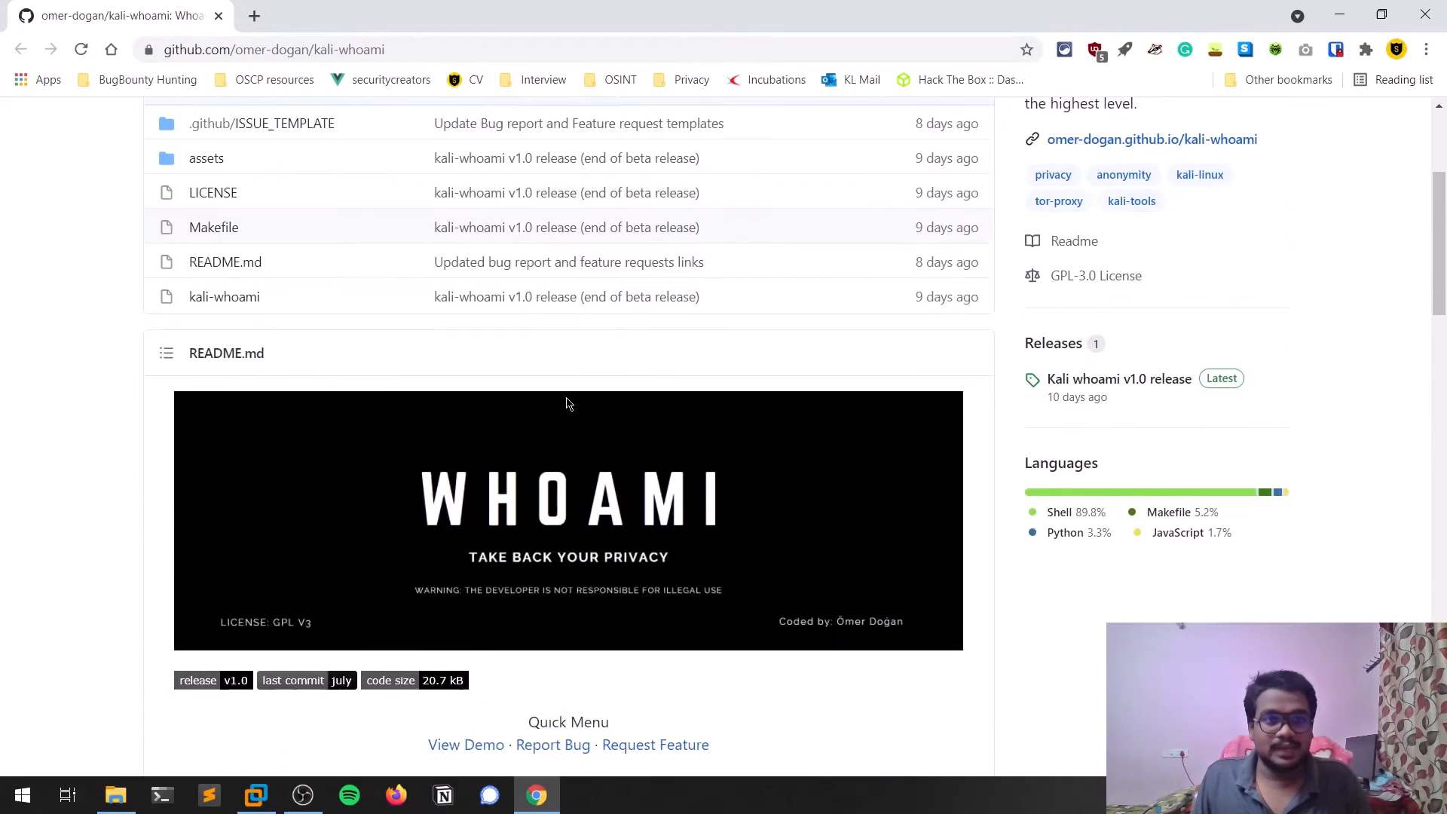
scroll("down", 3)
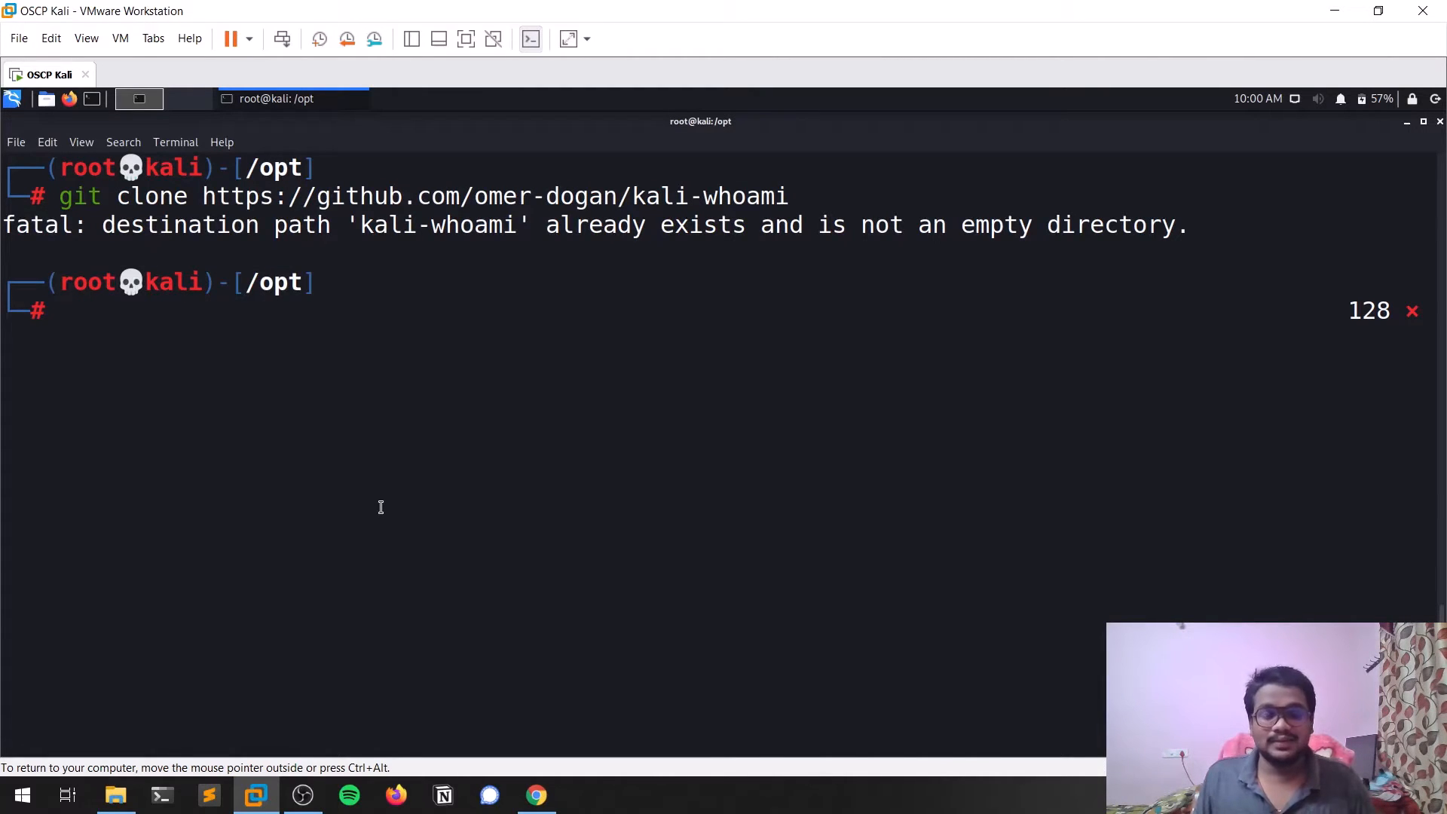
type("cd kali-whoami/")
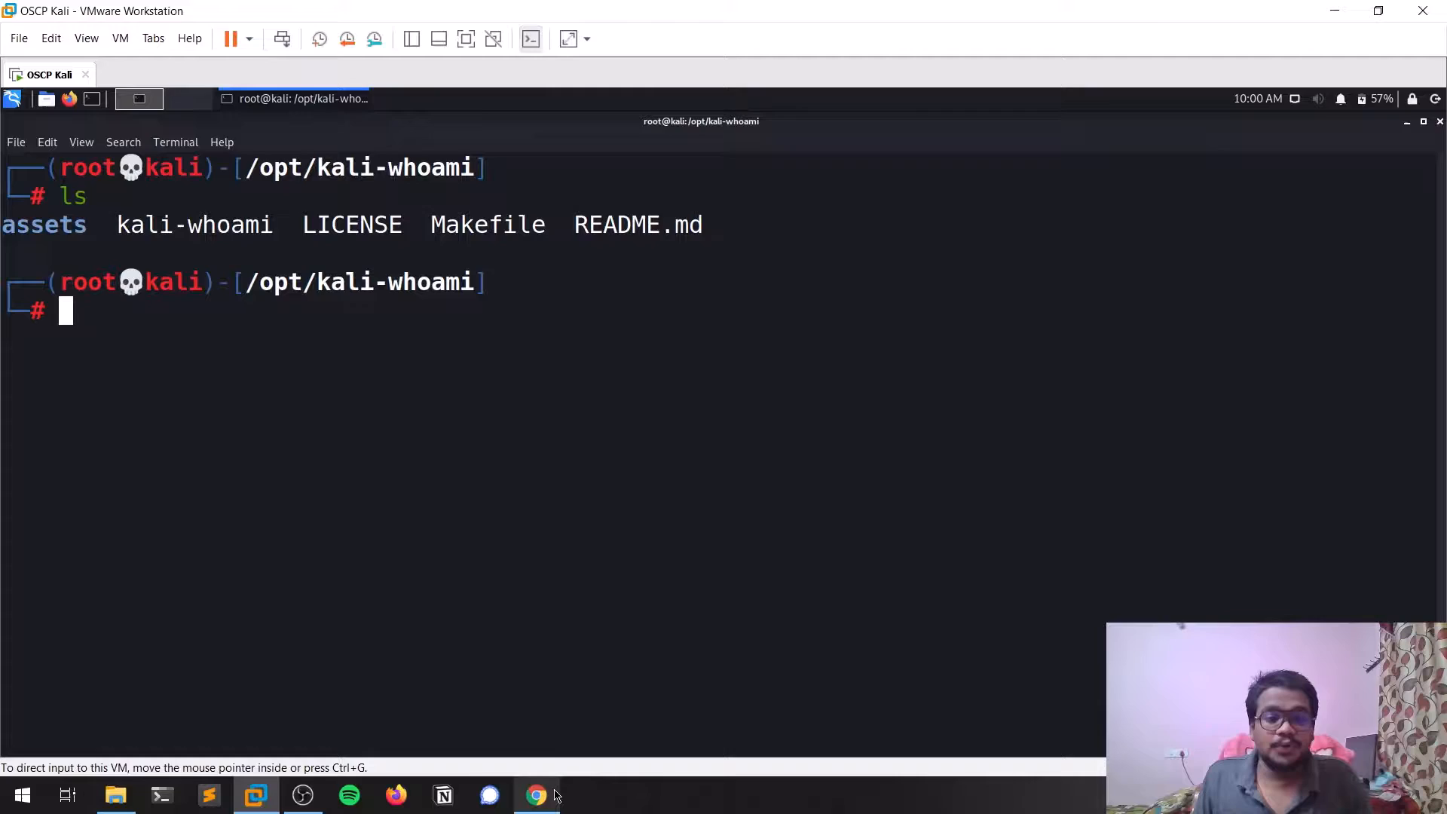
left_click(536, 794)
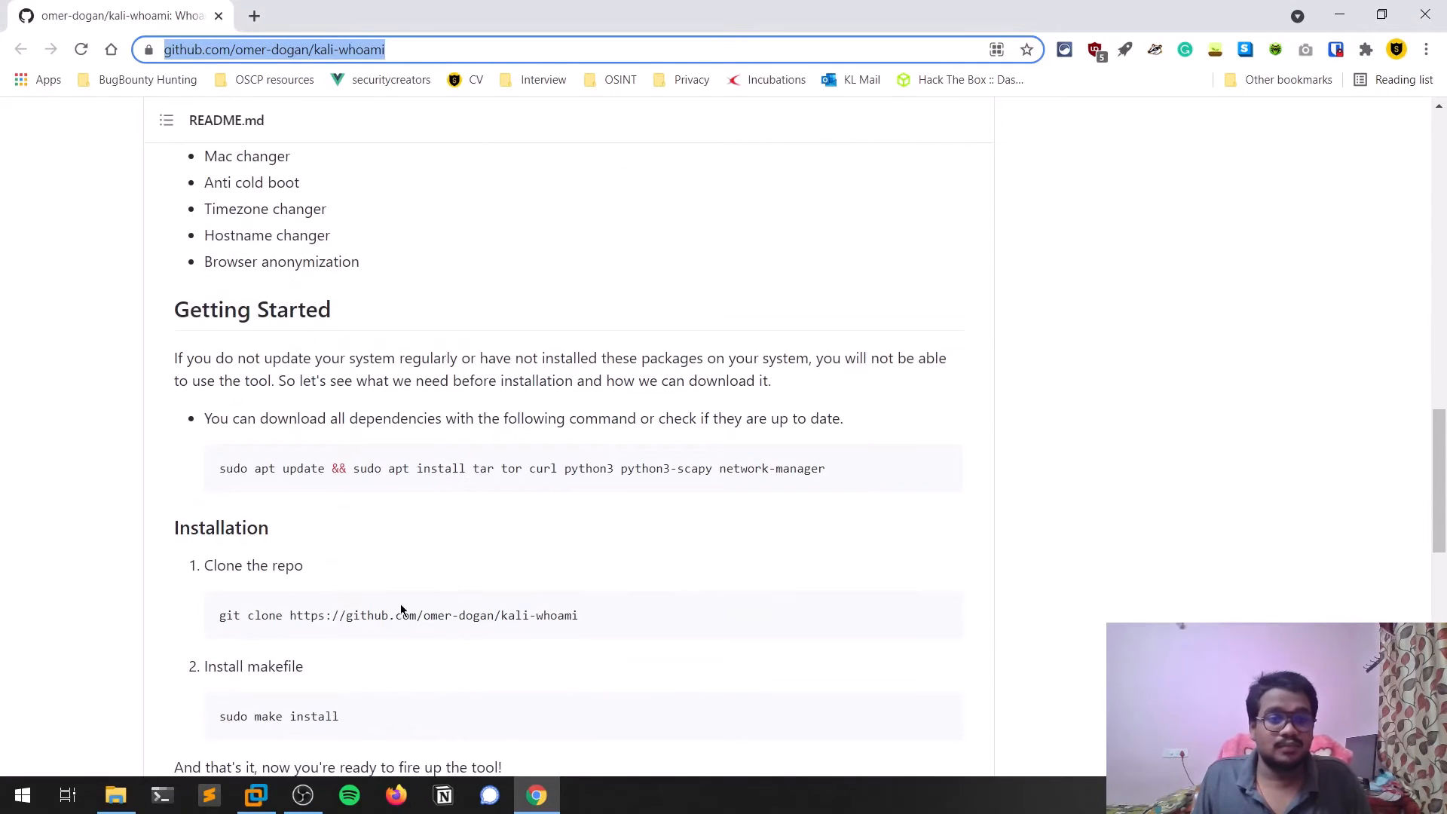
- Run the README install commands from the kali-whoami folder so its files copy into the system directories
scroll("down", 3)
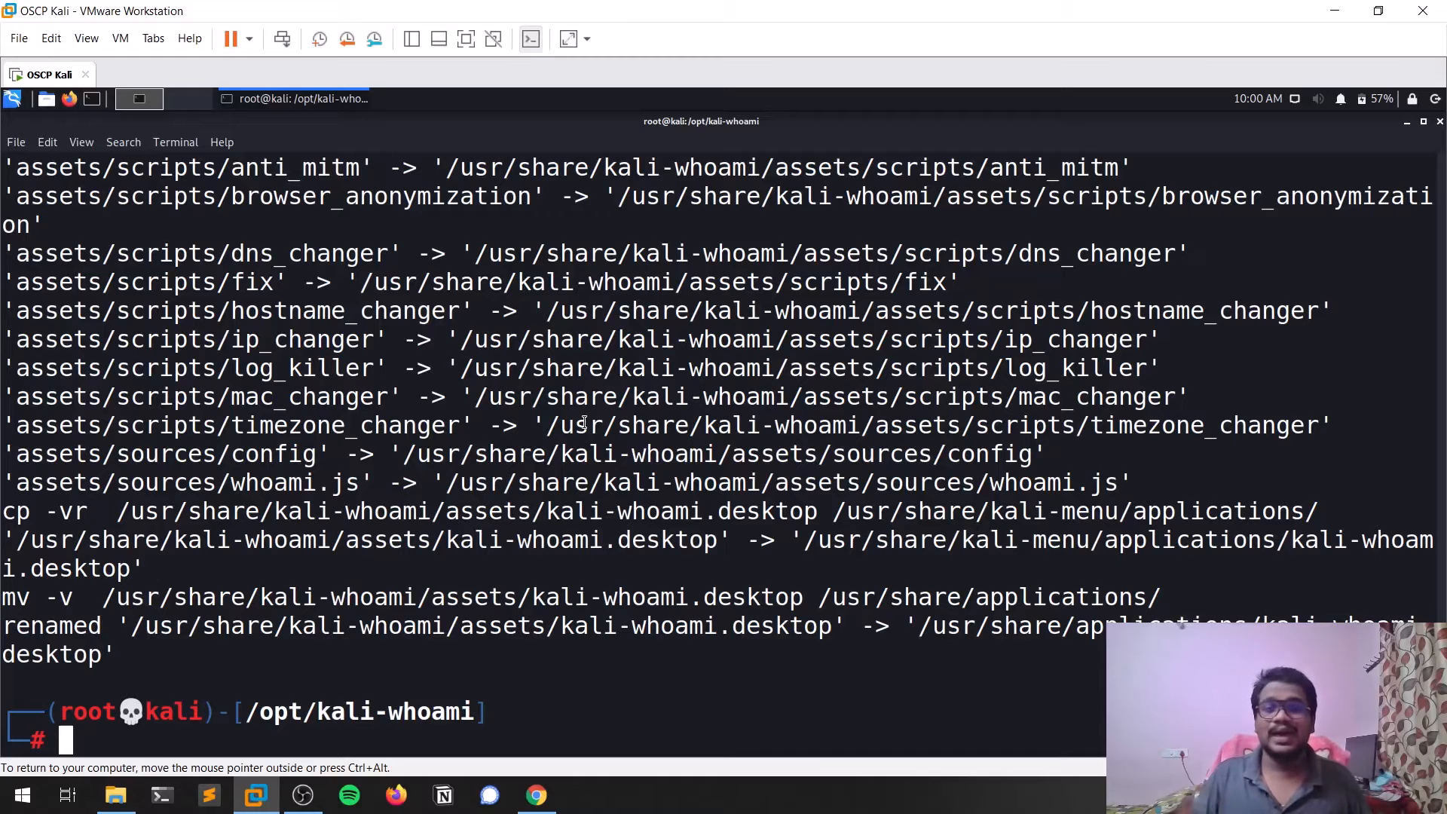
type("cd kali-whoami")
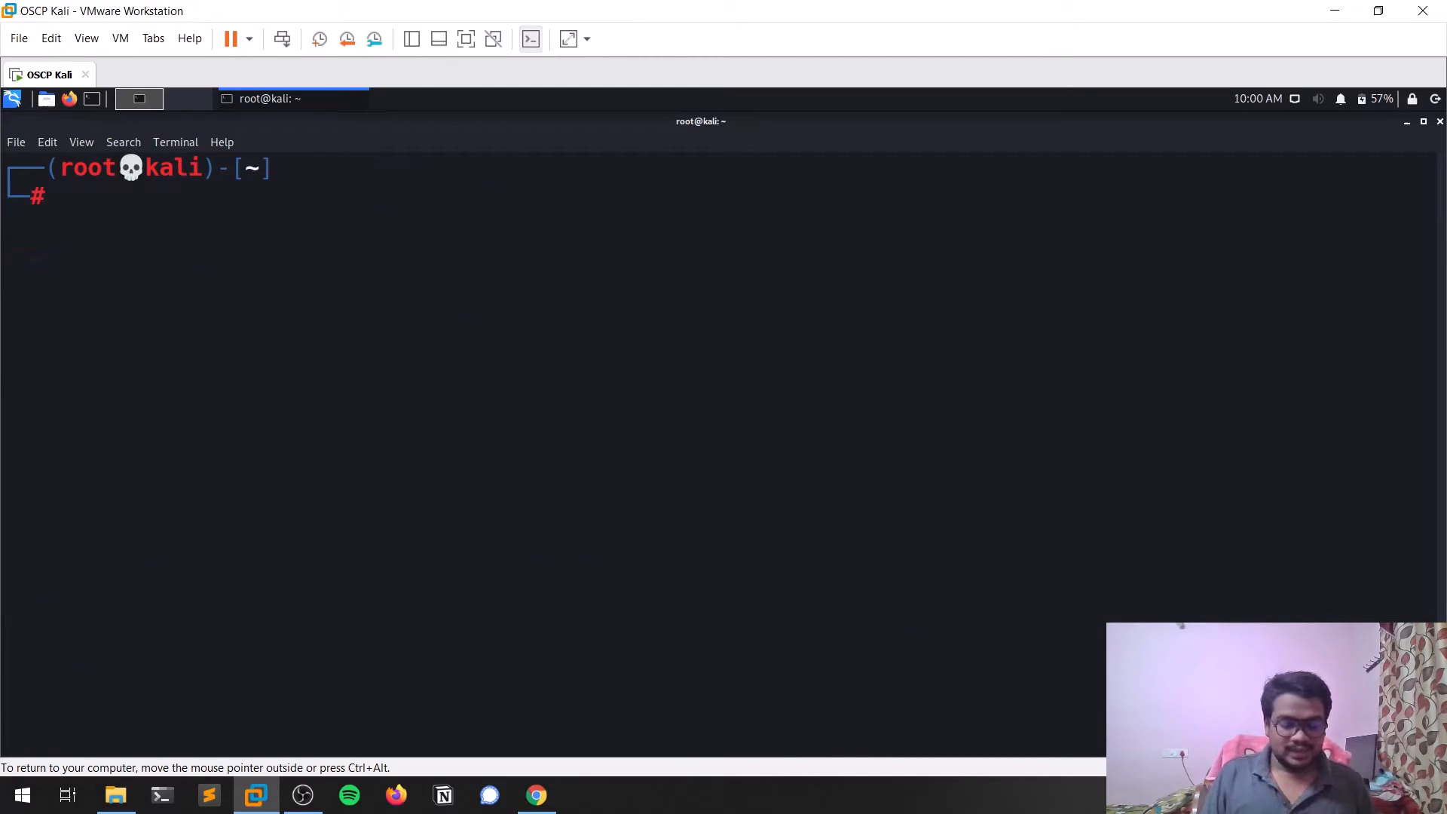
- Run kali-whoami --help to show its start, stop, status, fix and help options, then clear the terminal
type("kali-whoami --start")
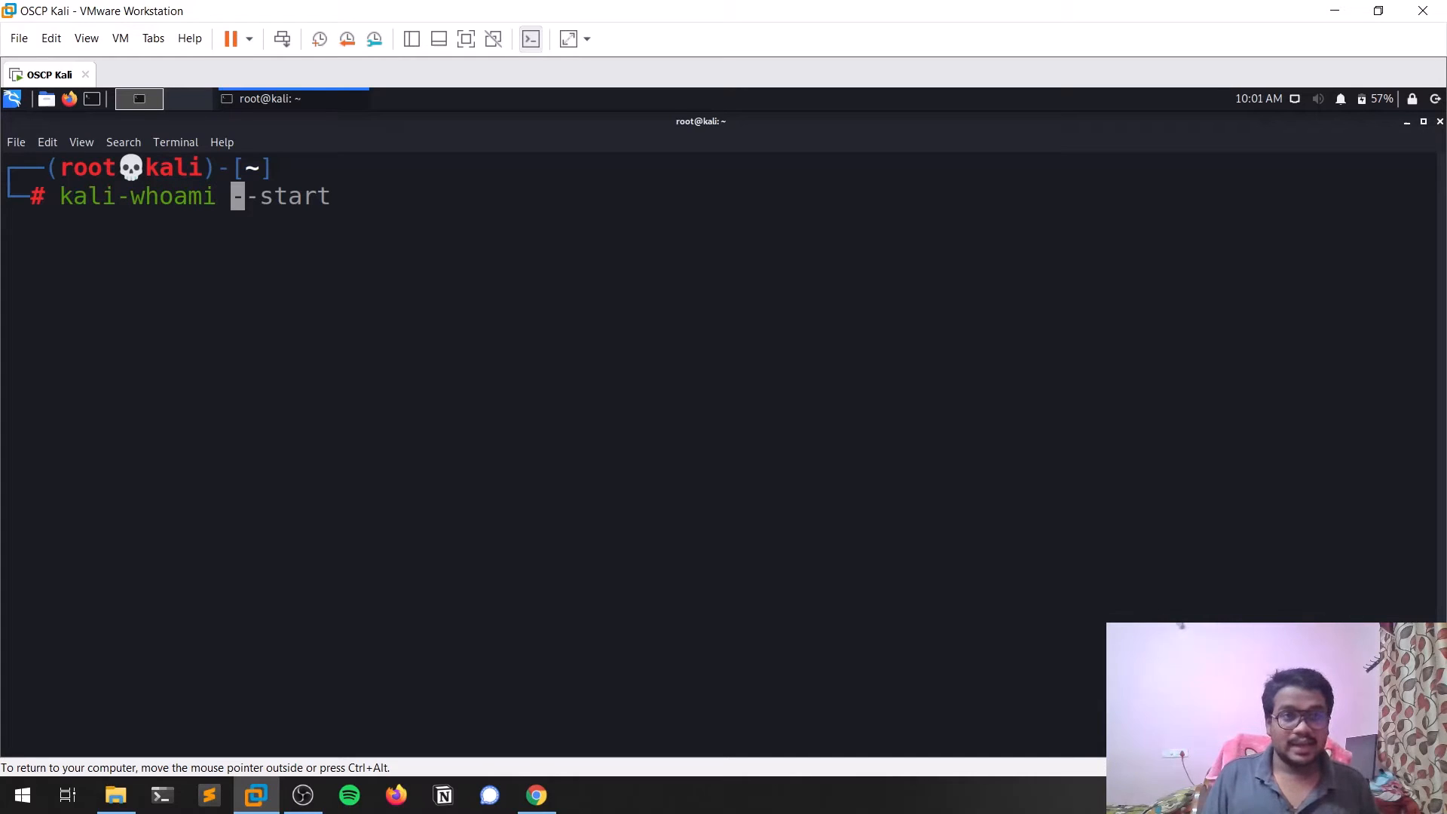
type("--help")
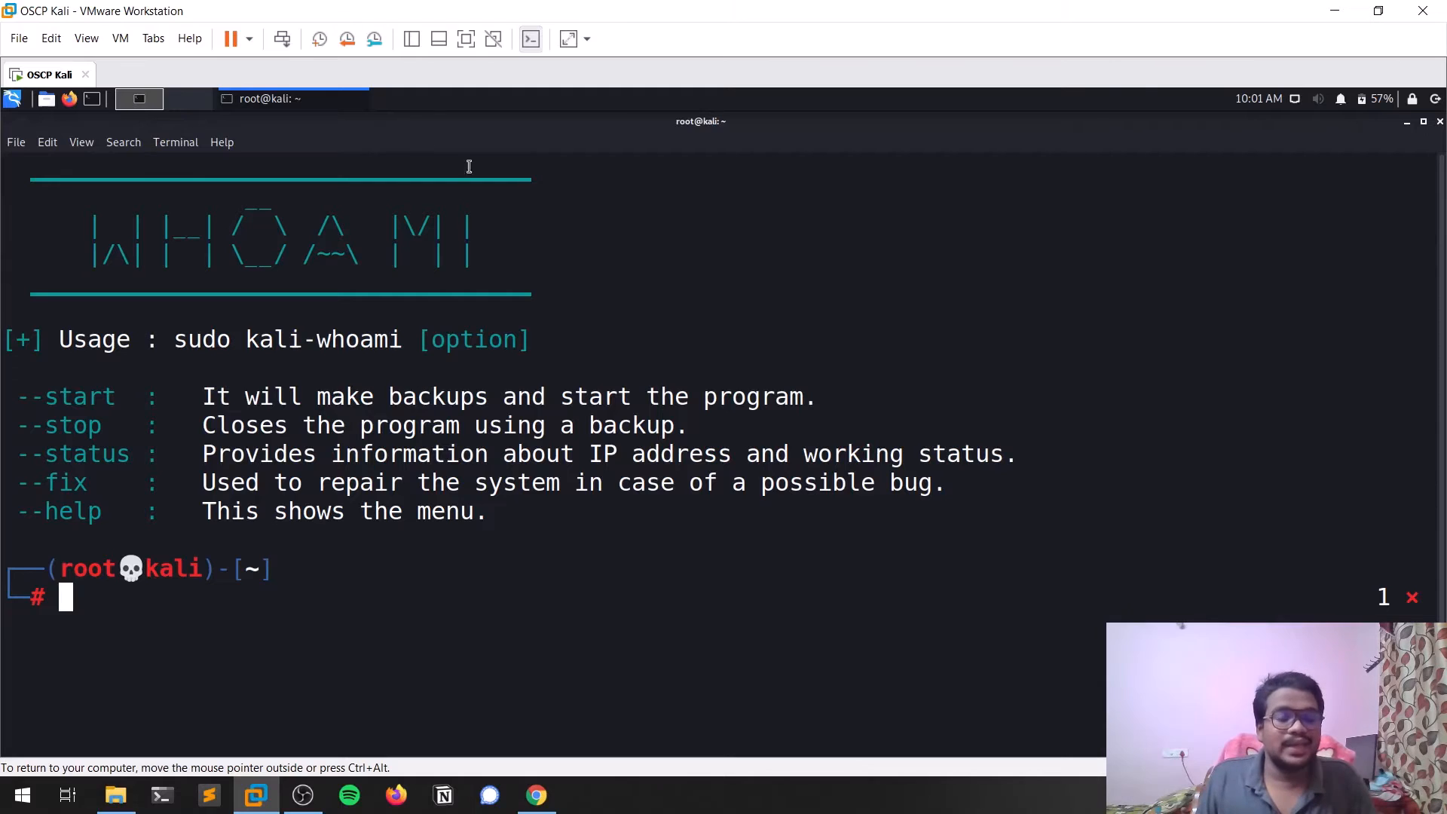
mouse_move(447, 348)
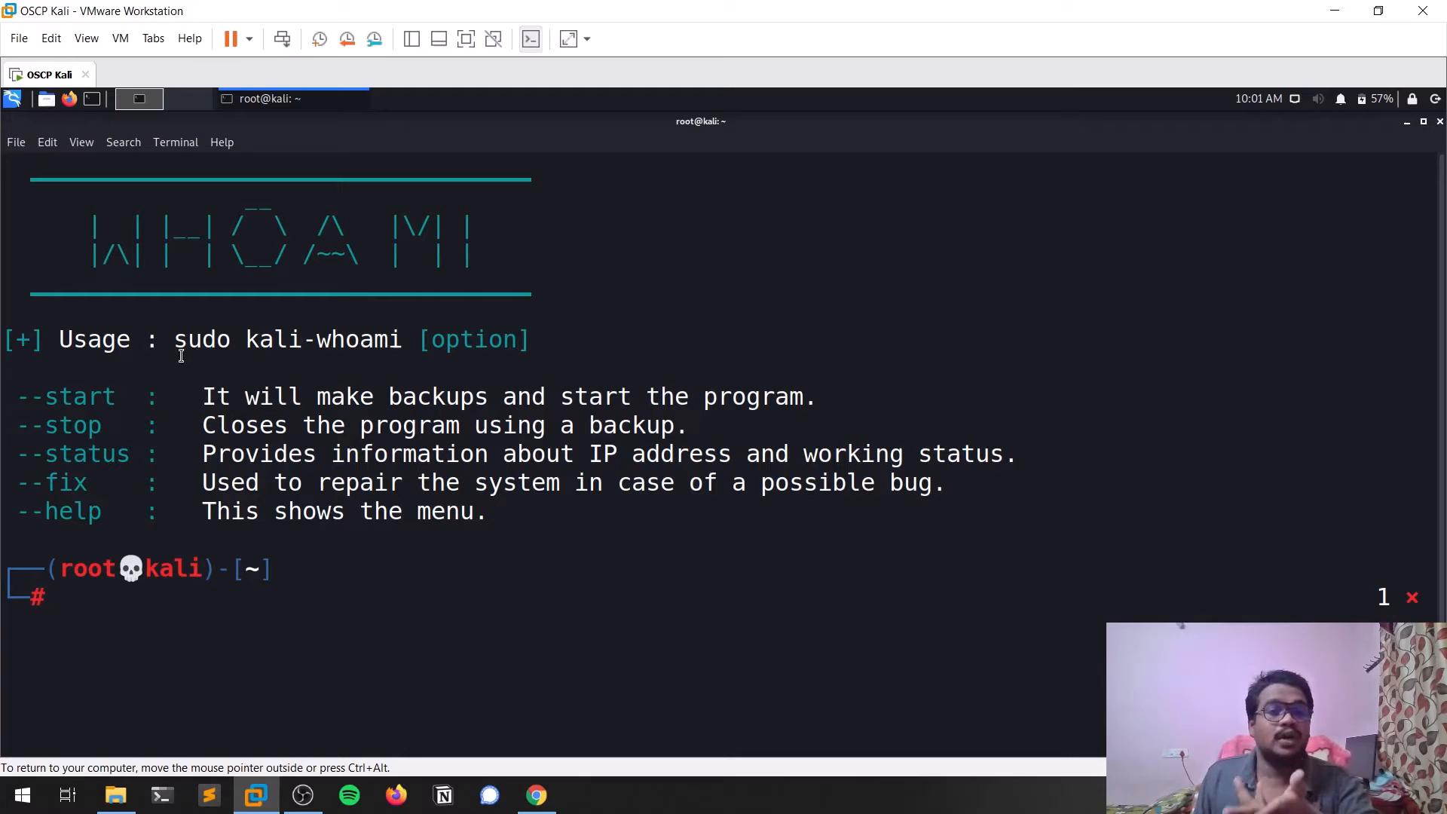
double_click(88, 568)
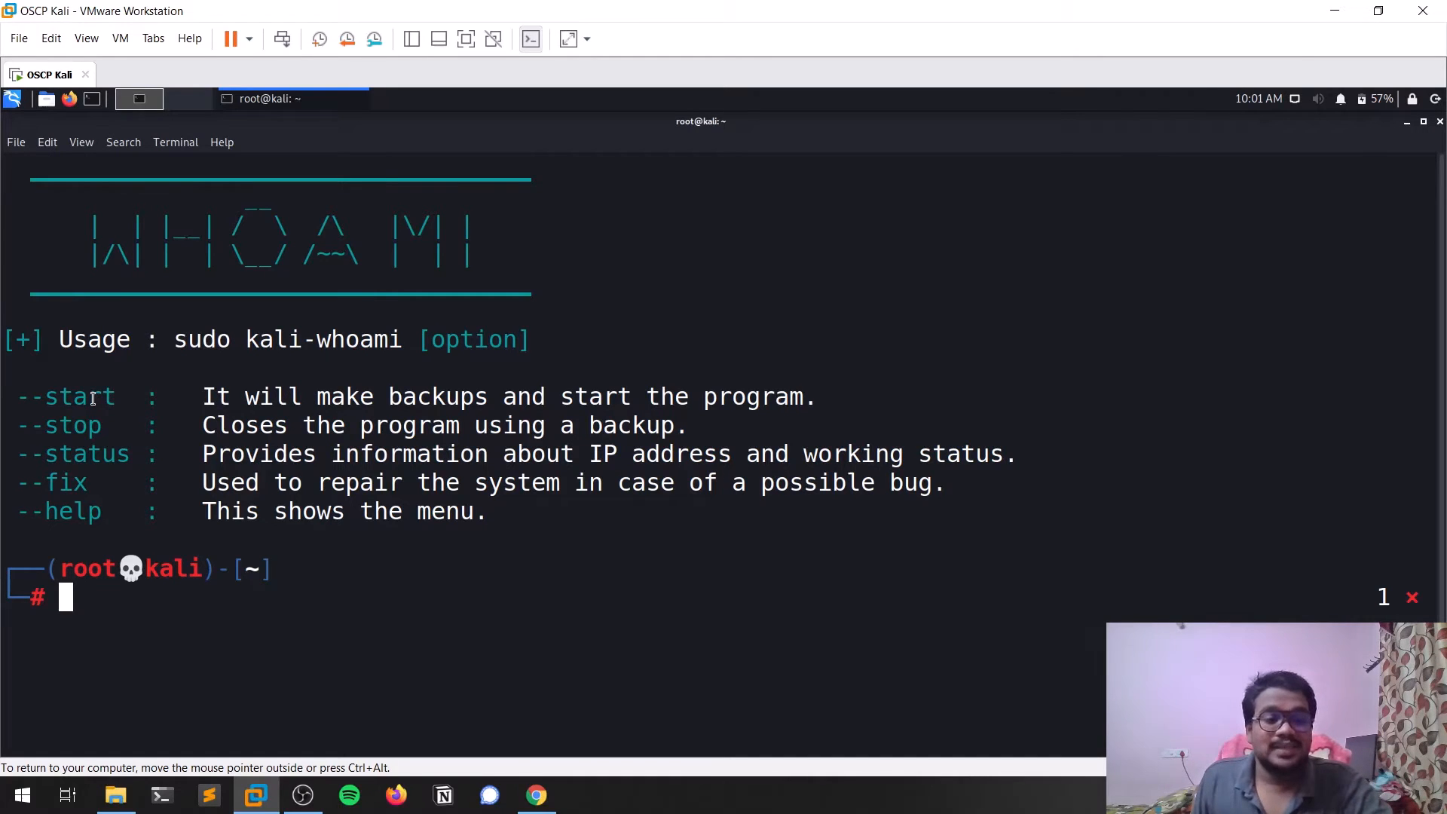
mouse_move(72, 431)
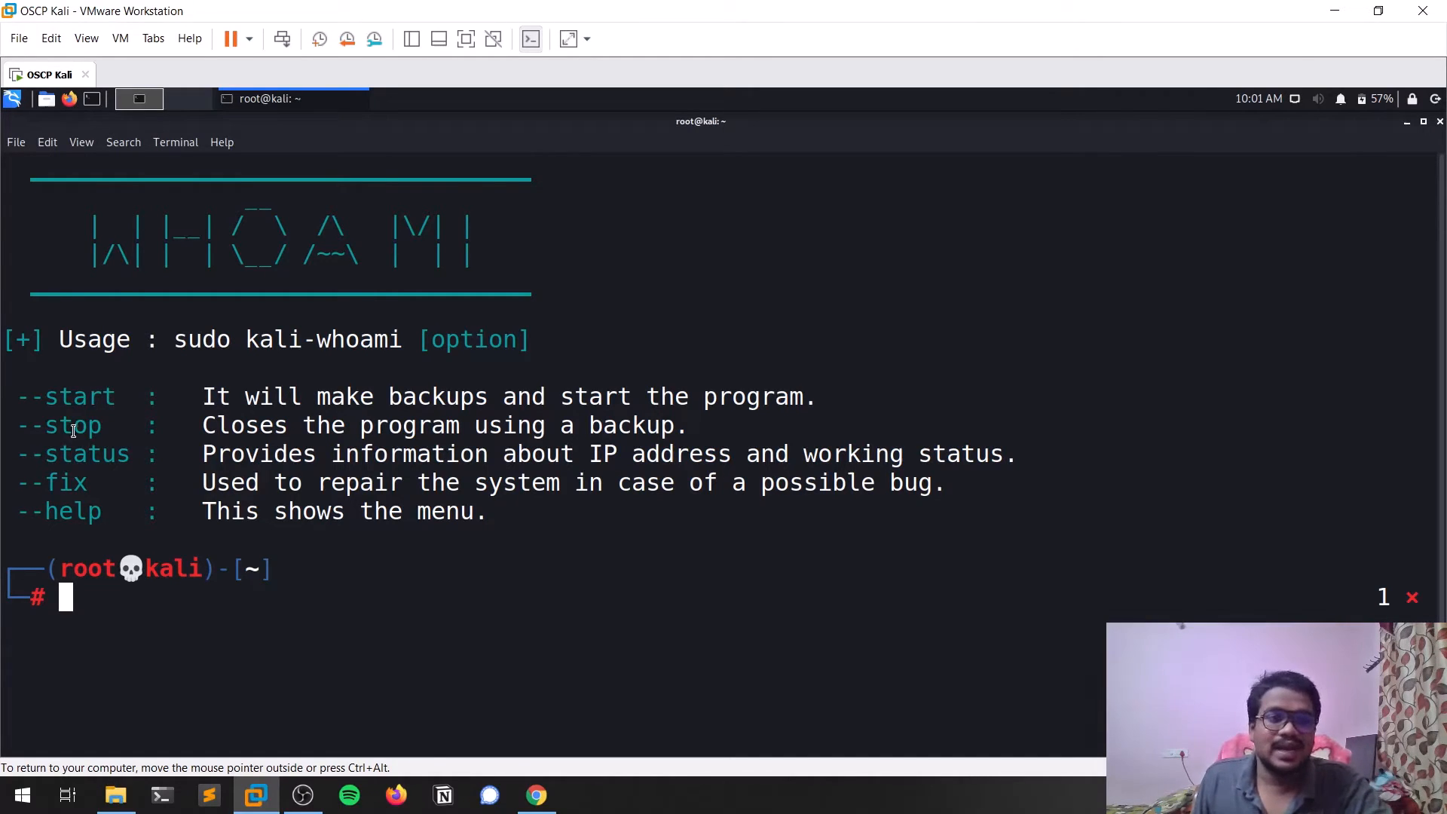
double_click(60, 425)
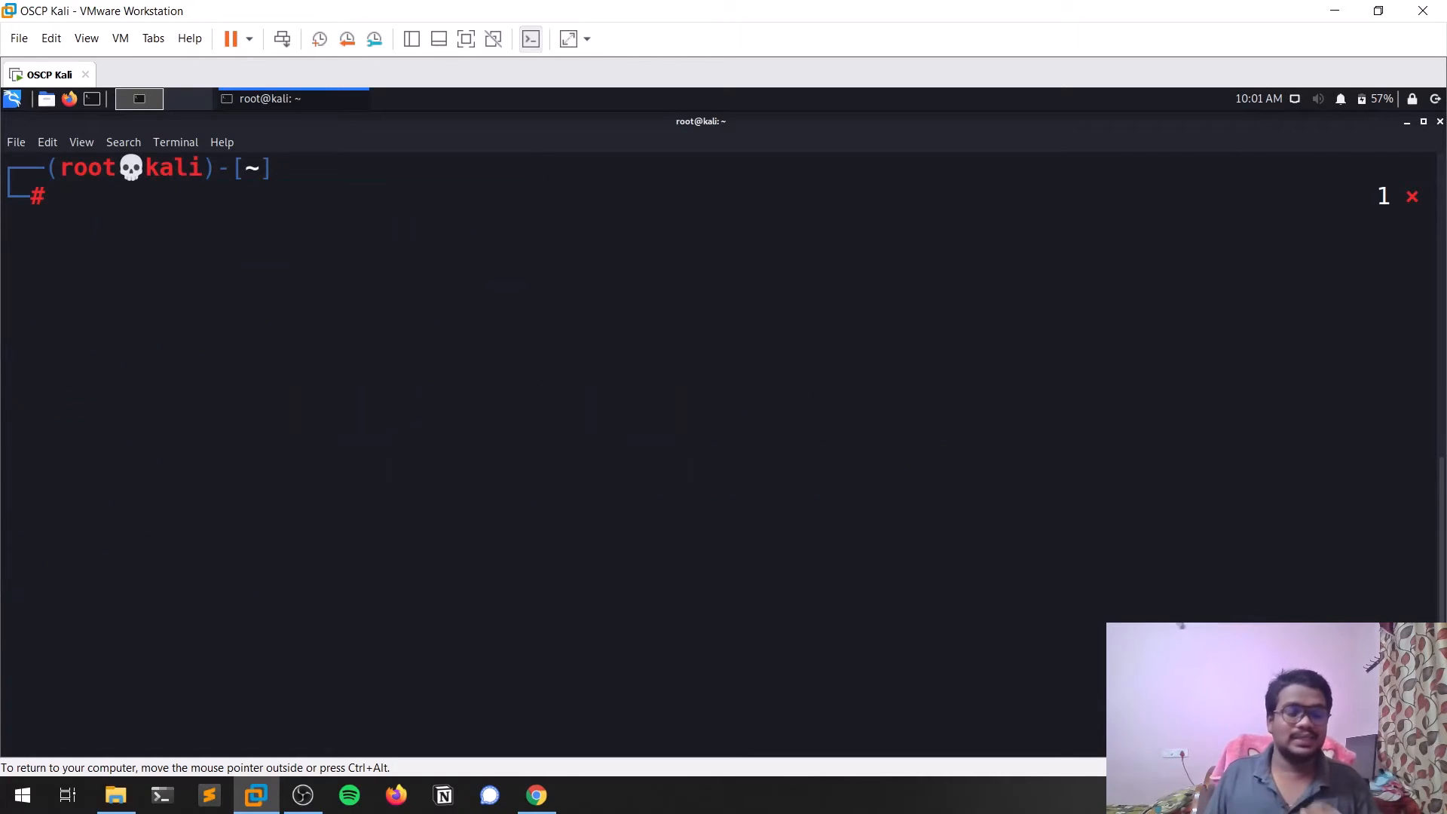
- Start kali-whoami and enable the Dns changer from the feature menu
type("kali-whoami --help")
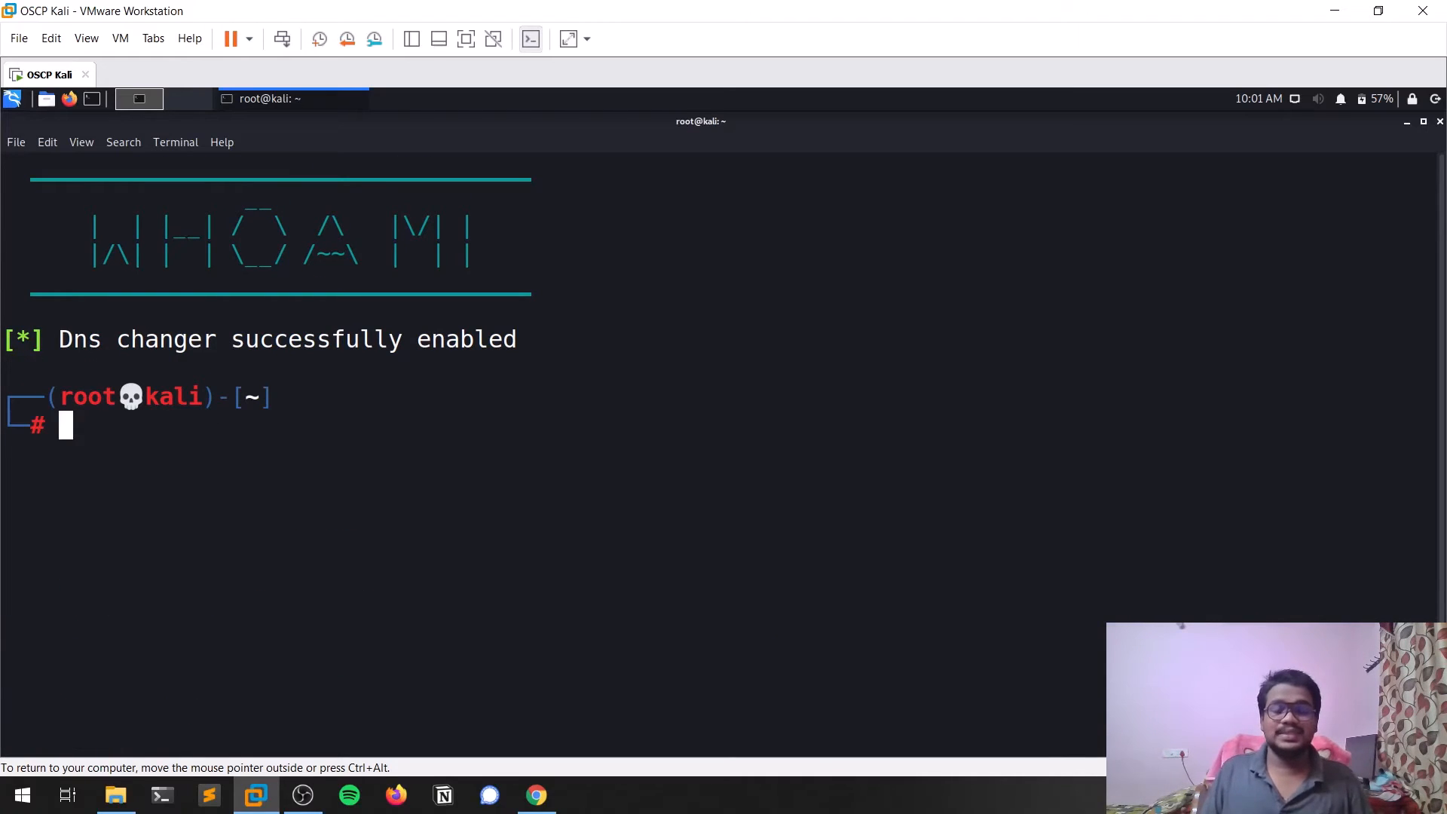
mouse_move(478, 541)
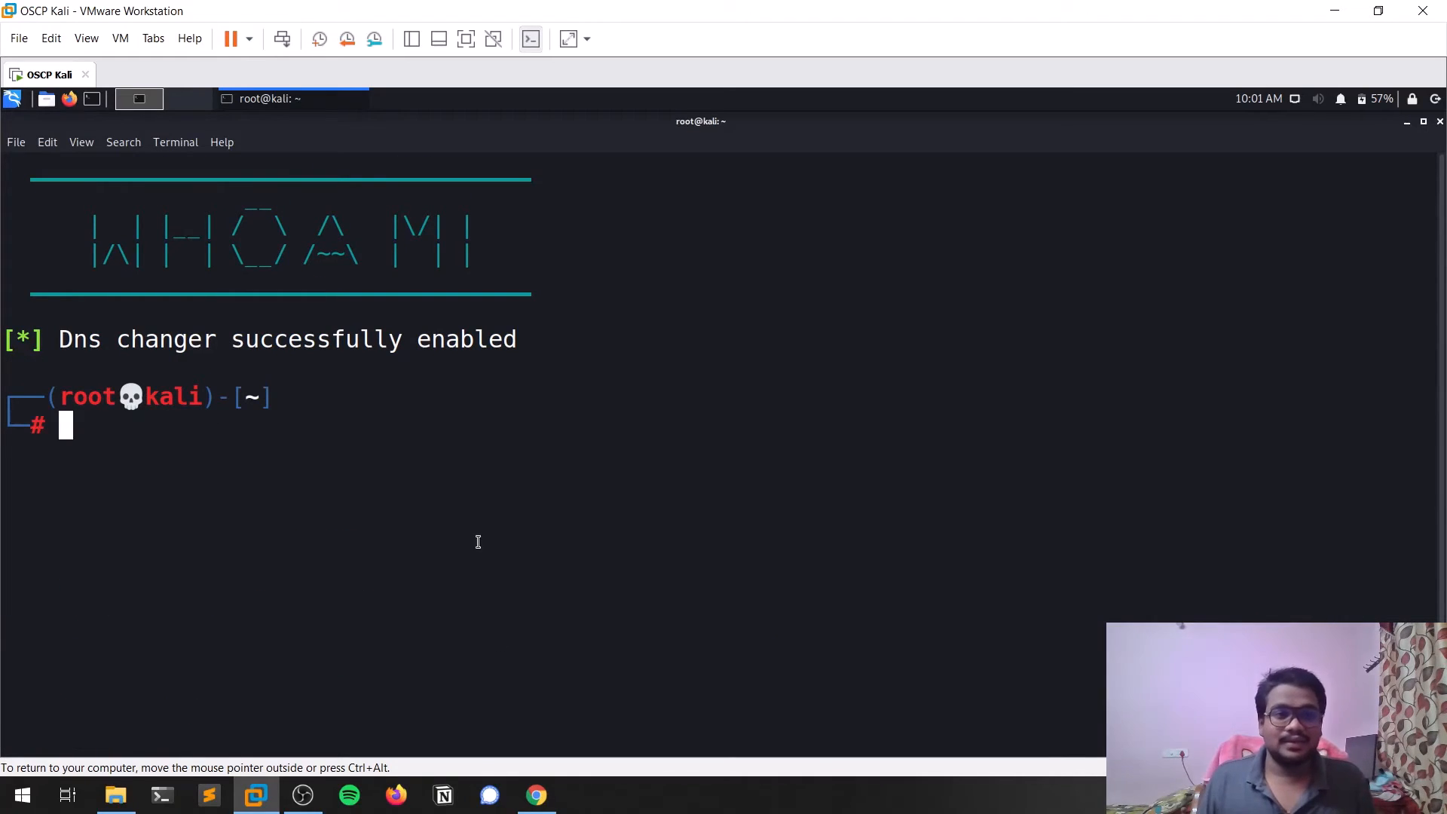
type("kali-whoami --start")
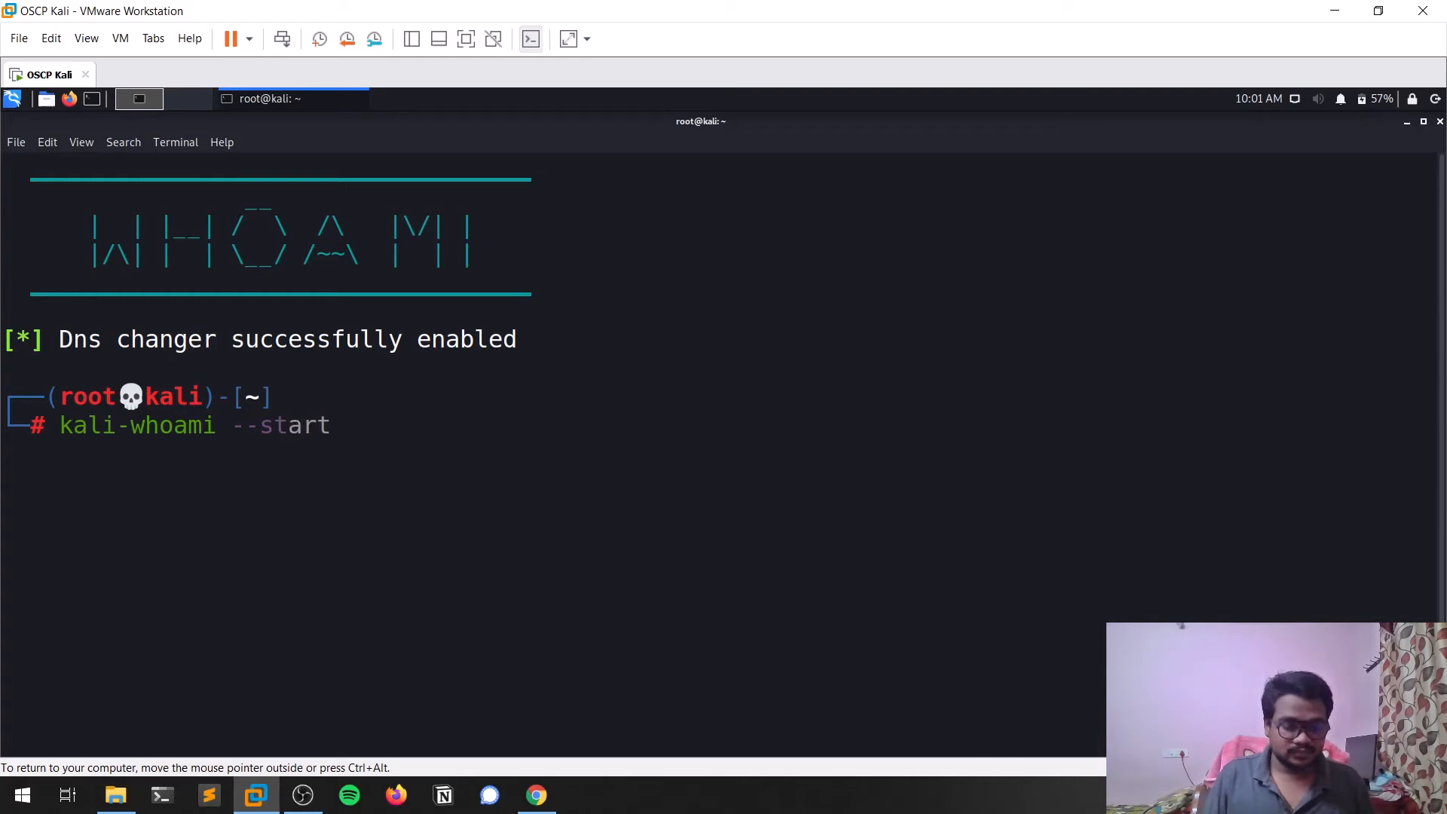
key("Return")
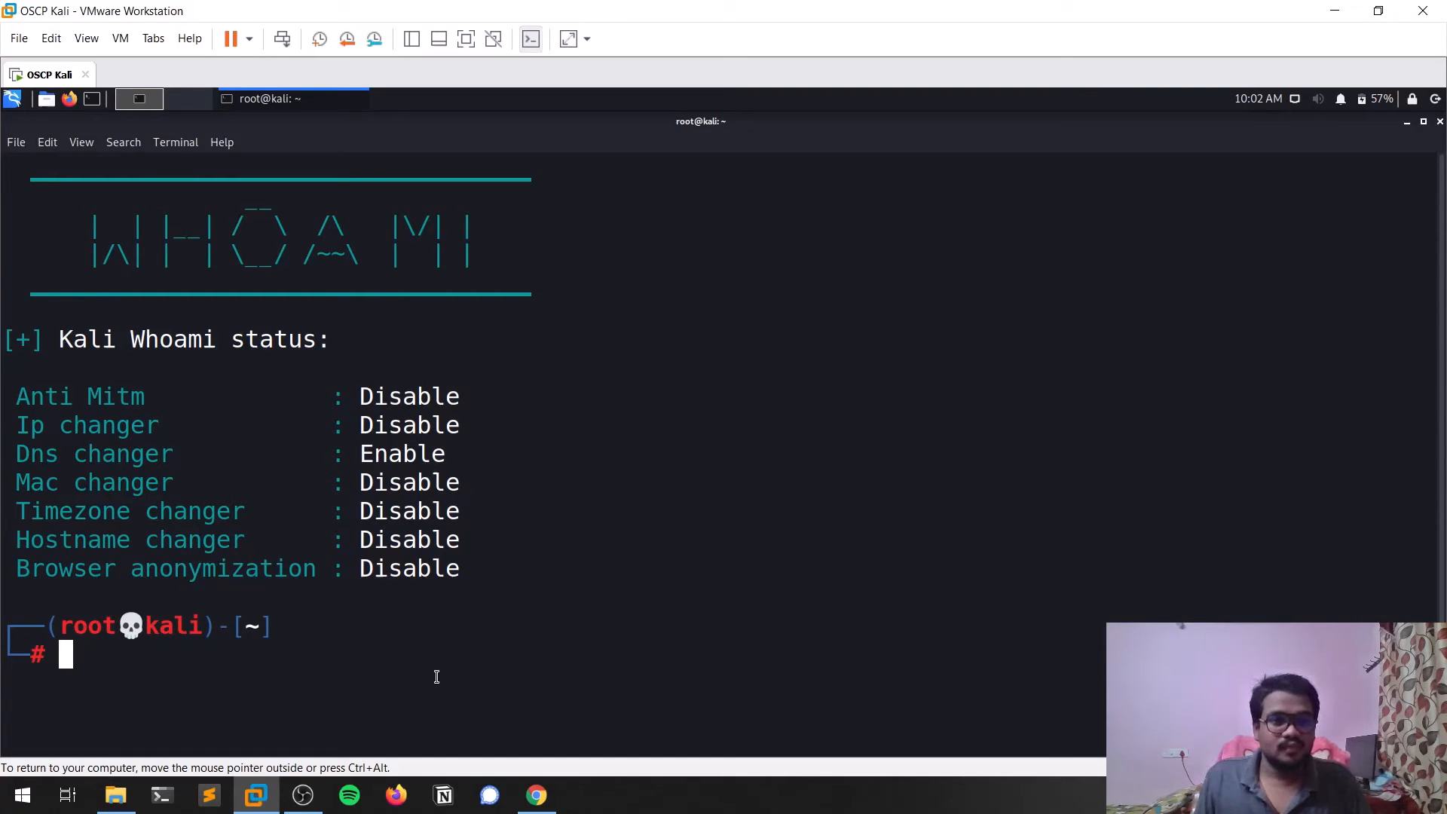
- Check the status, stop the DNS changer, and start kali-whoami again to show the feature menu
type("kali-whoami --status")
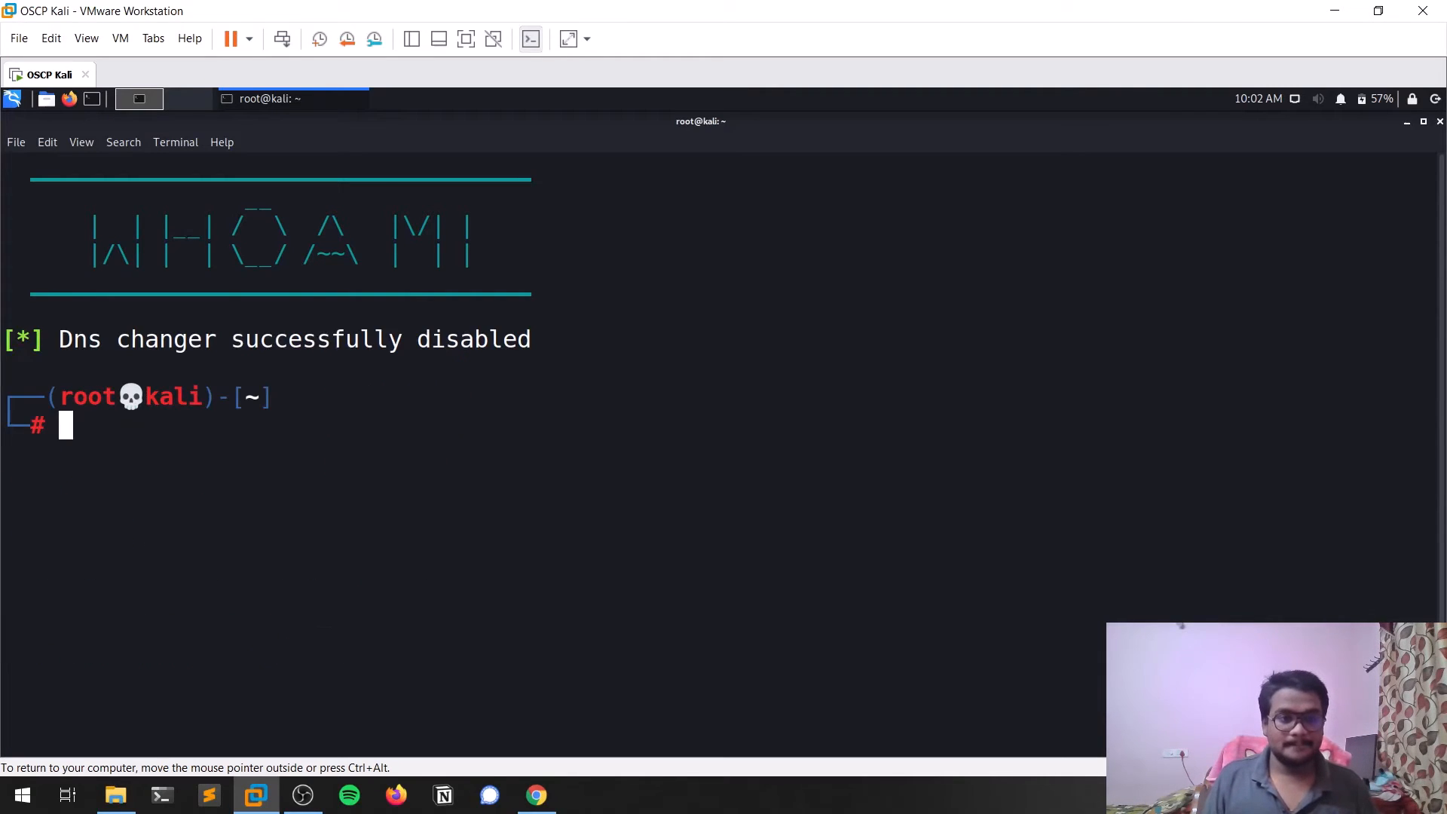
type("kali-whoami --stop")
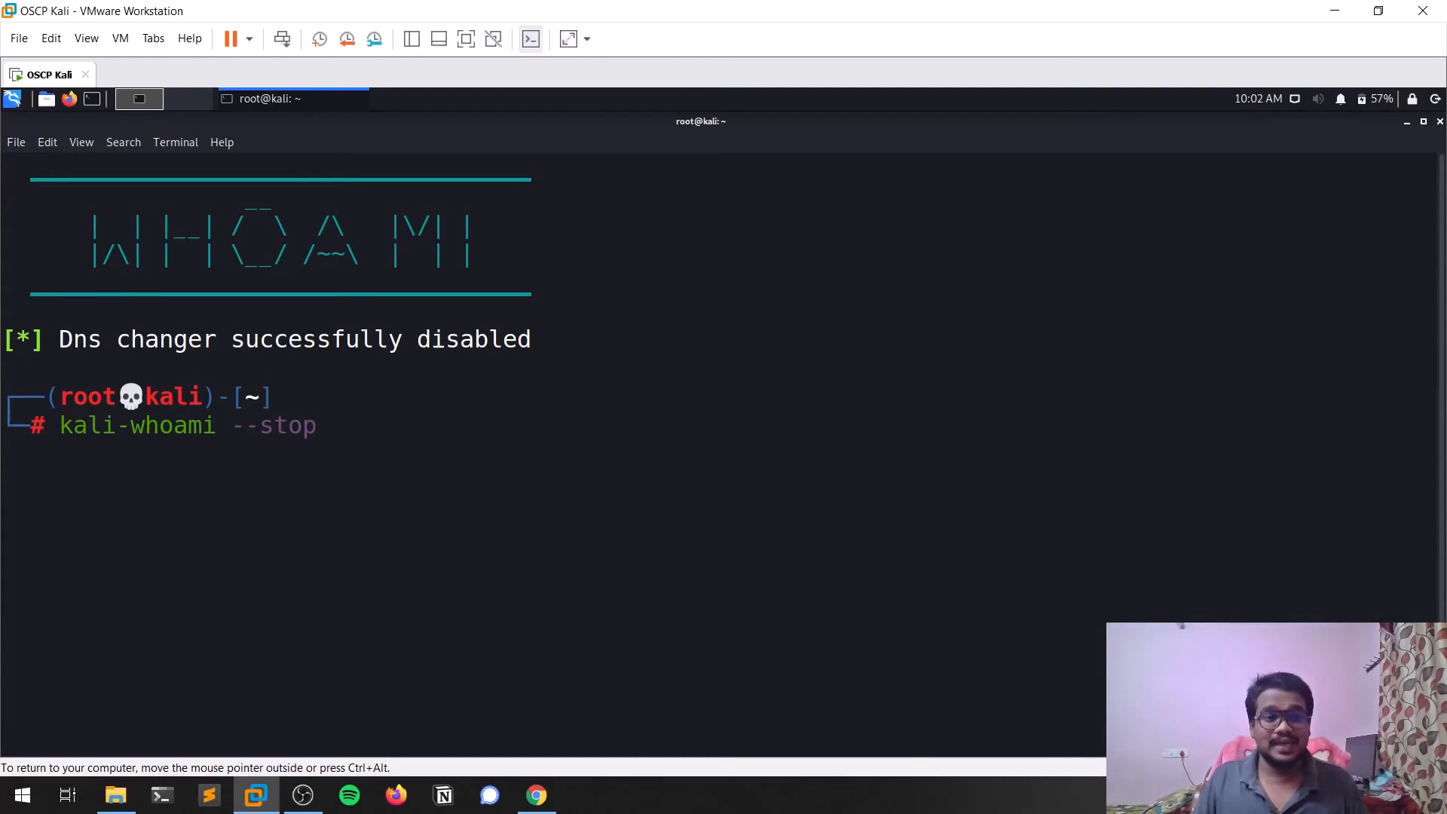
key("Return")
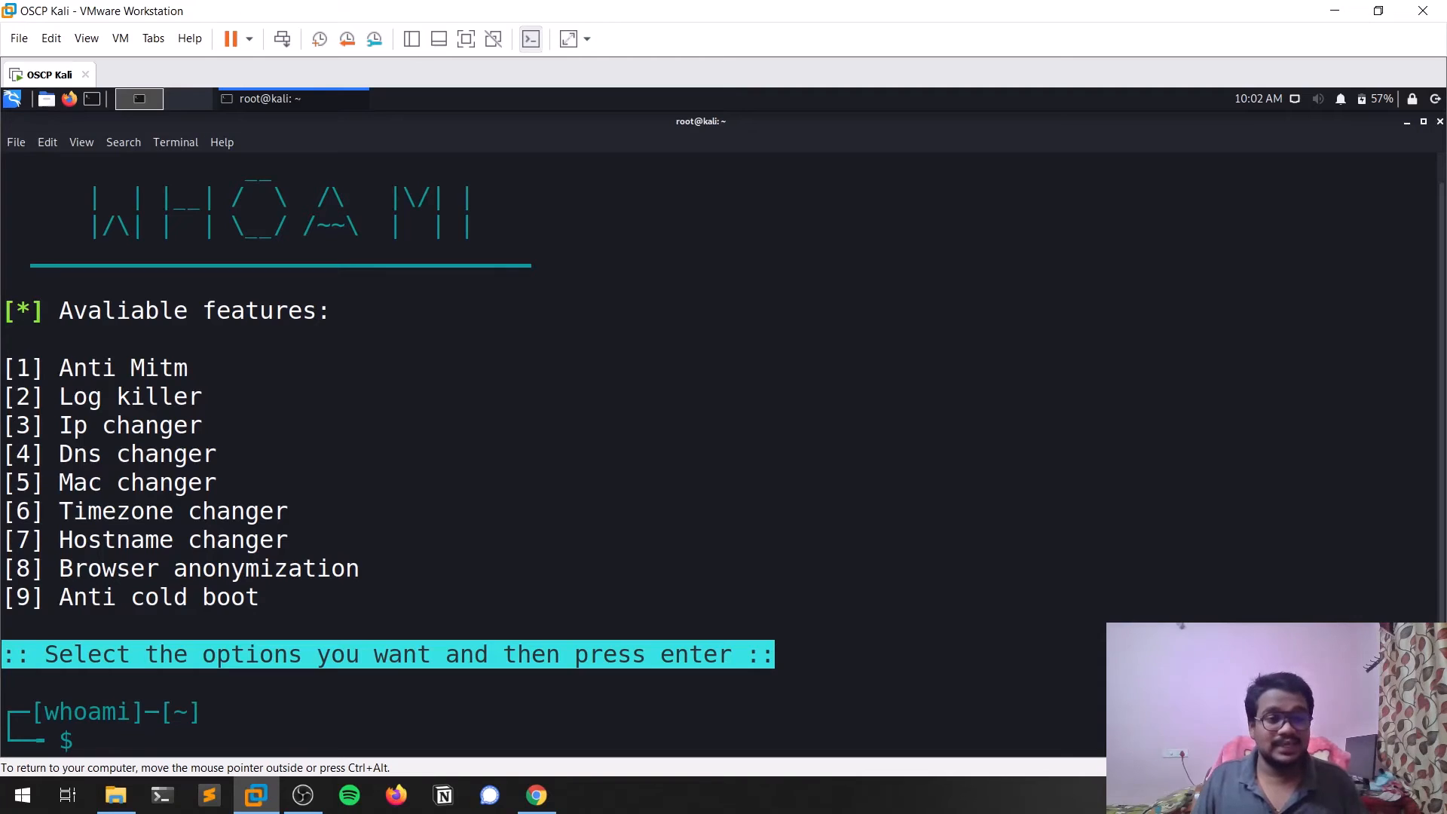
- Choose option 3 to enable the Ip changer and confirm it in kali-whoami --status
type("3")
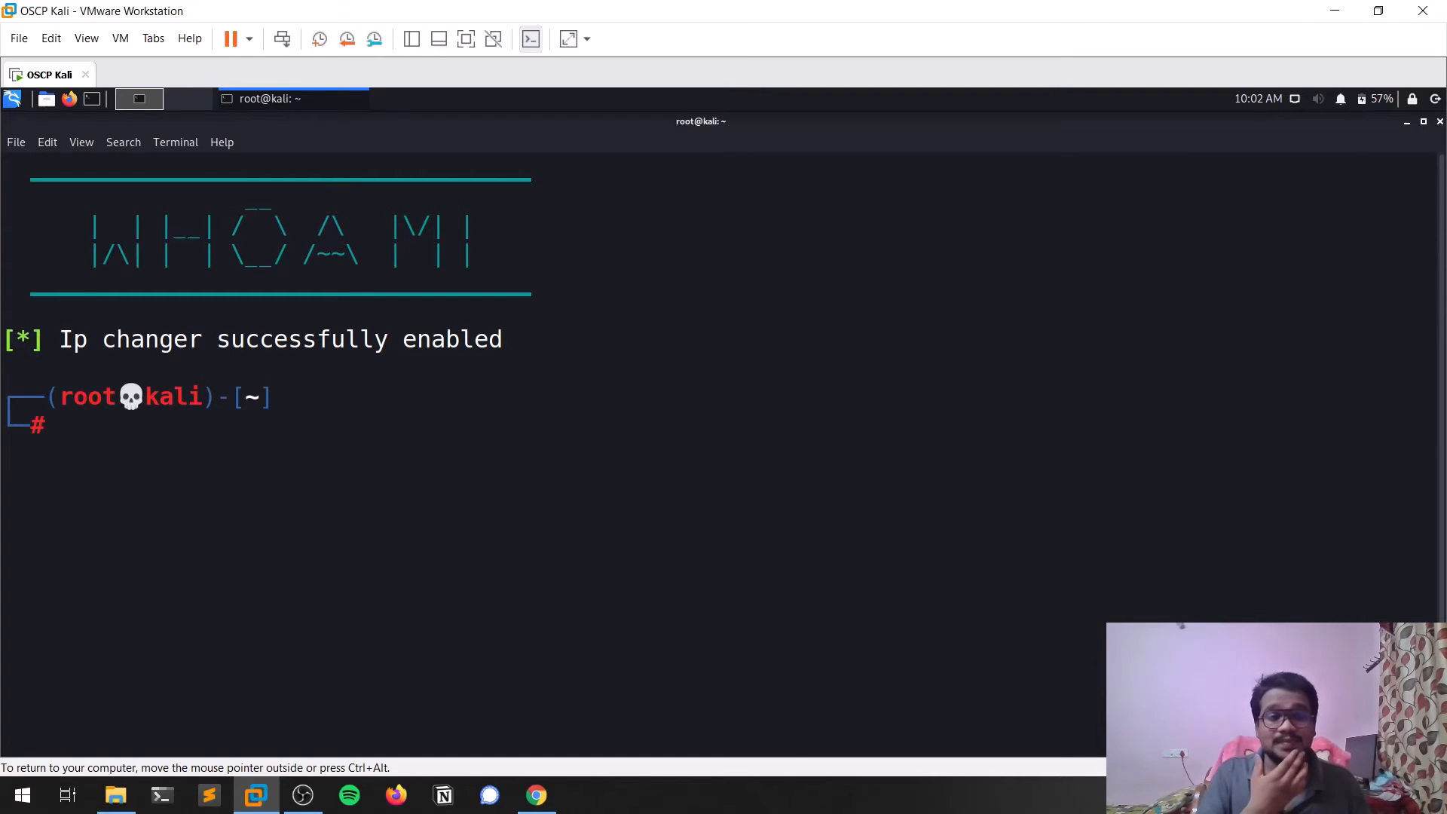
type("kali-whoami --stop")
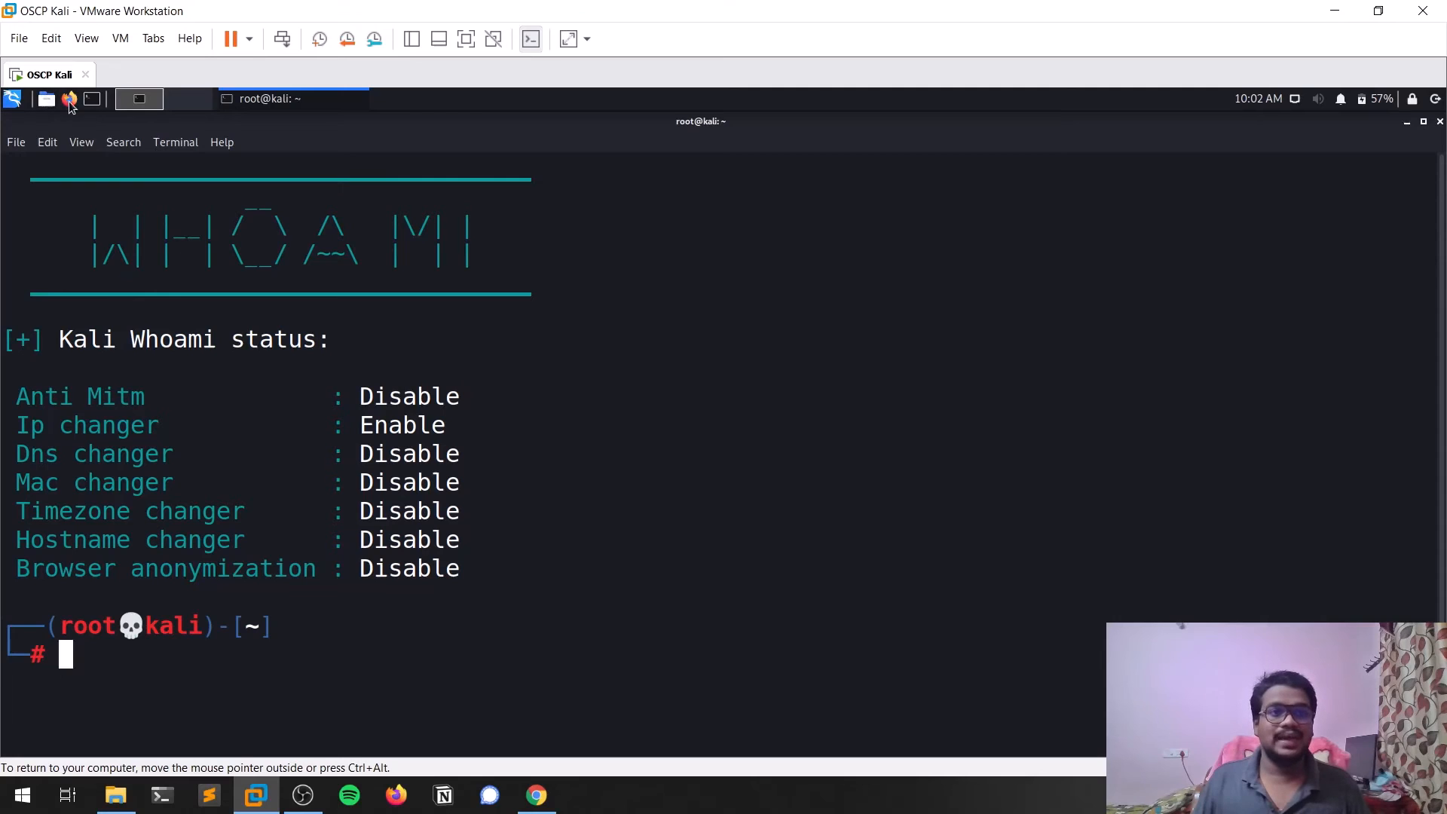
left_click(69, 100)
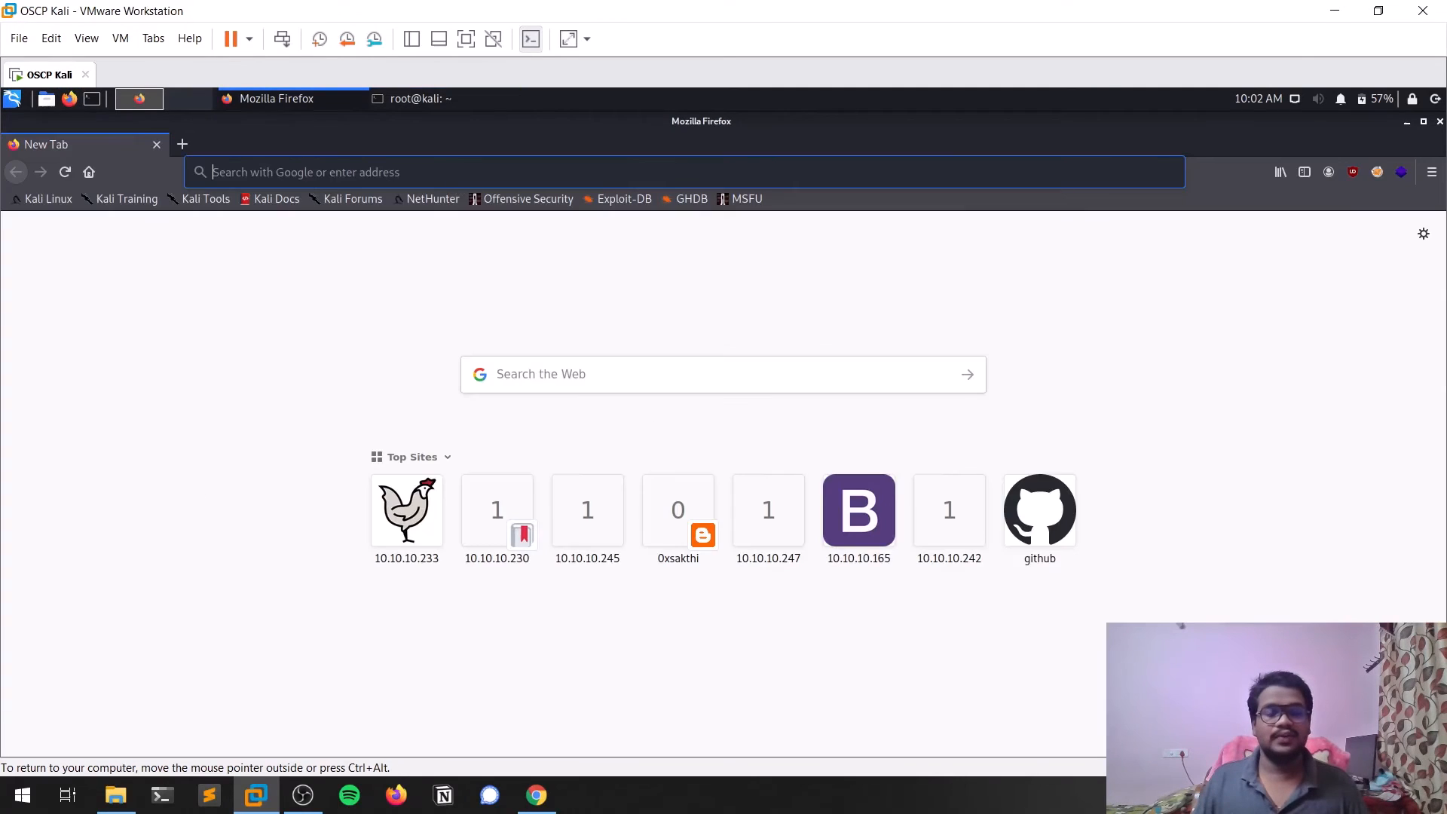
type("what+is+my+ip")
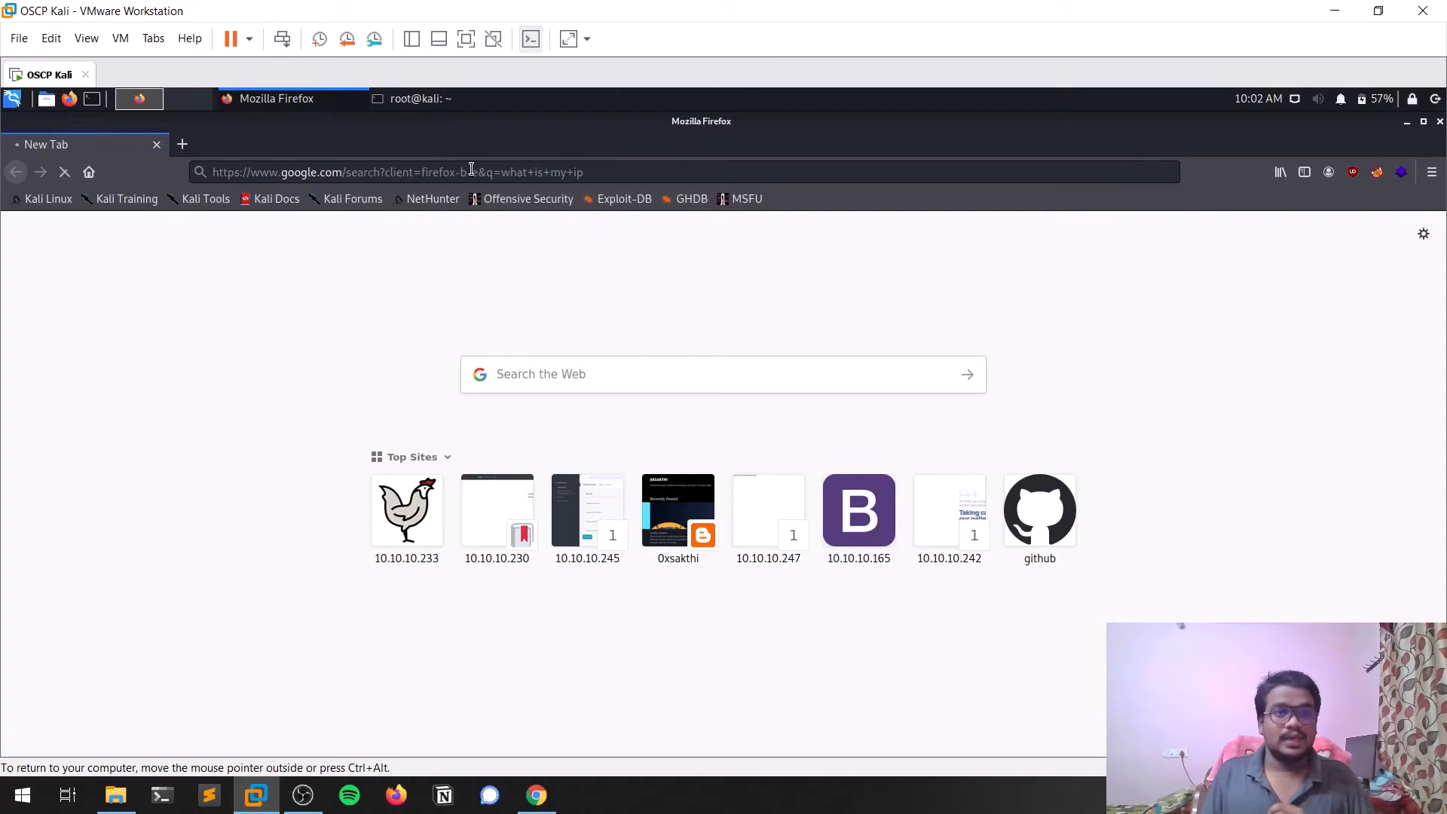
mouse_move(452, 410)
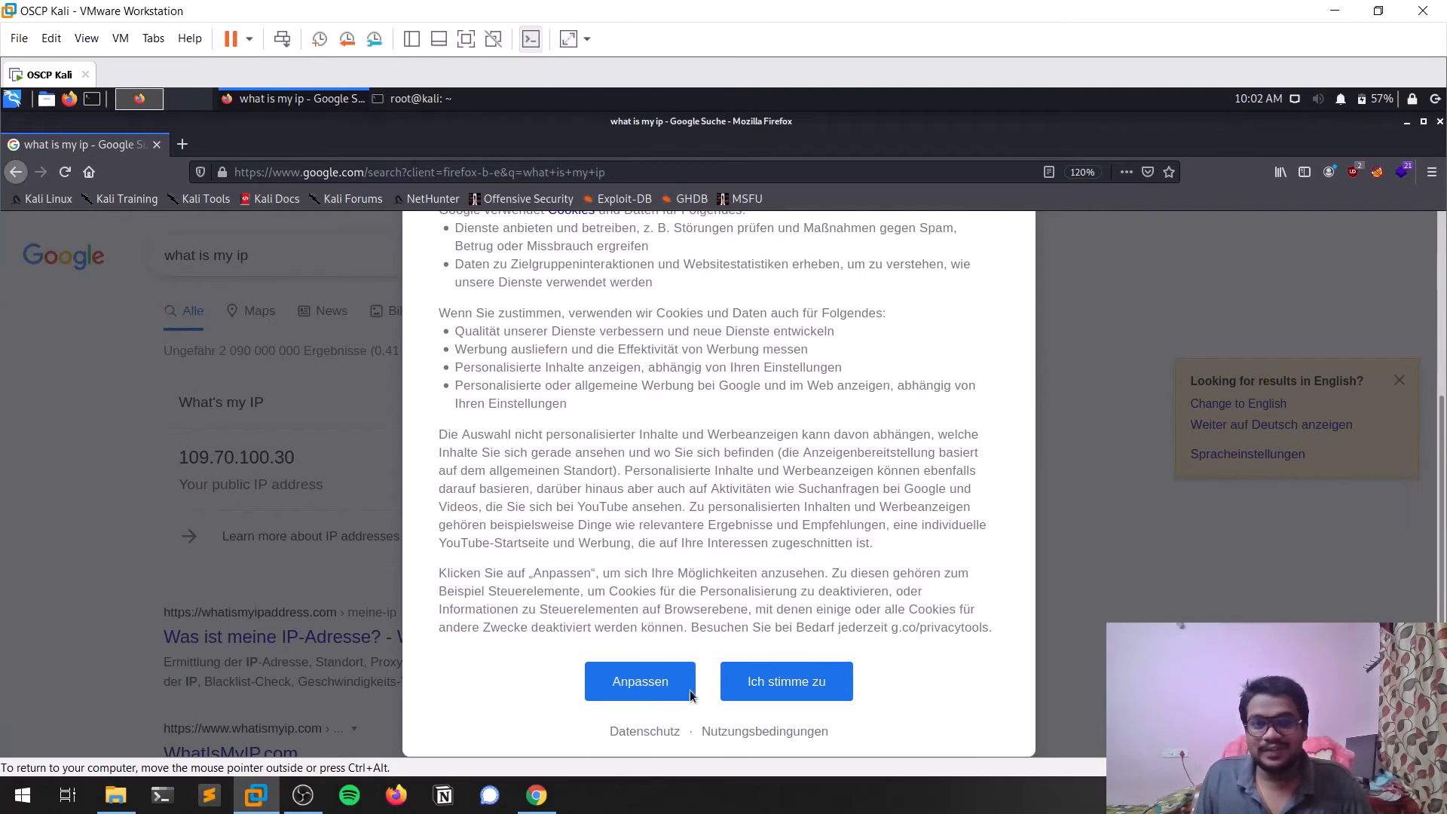
left_click(639, 681)
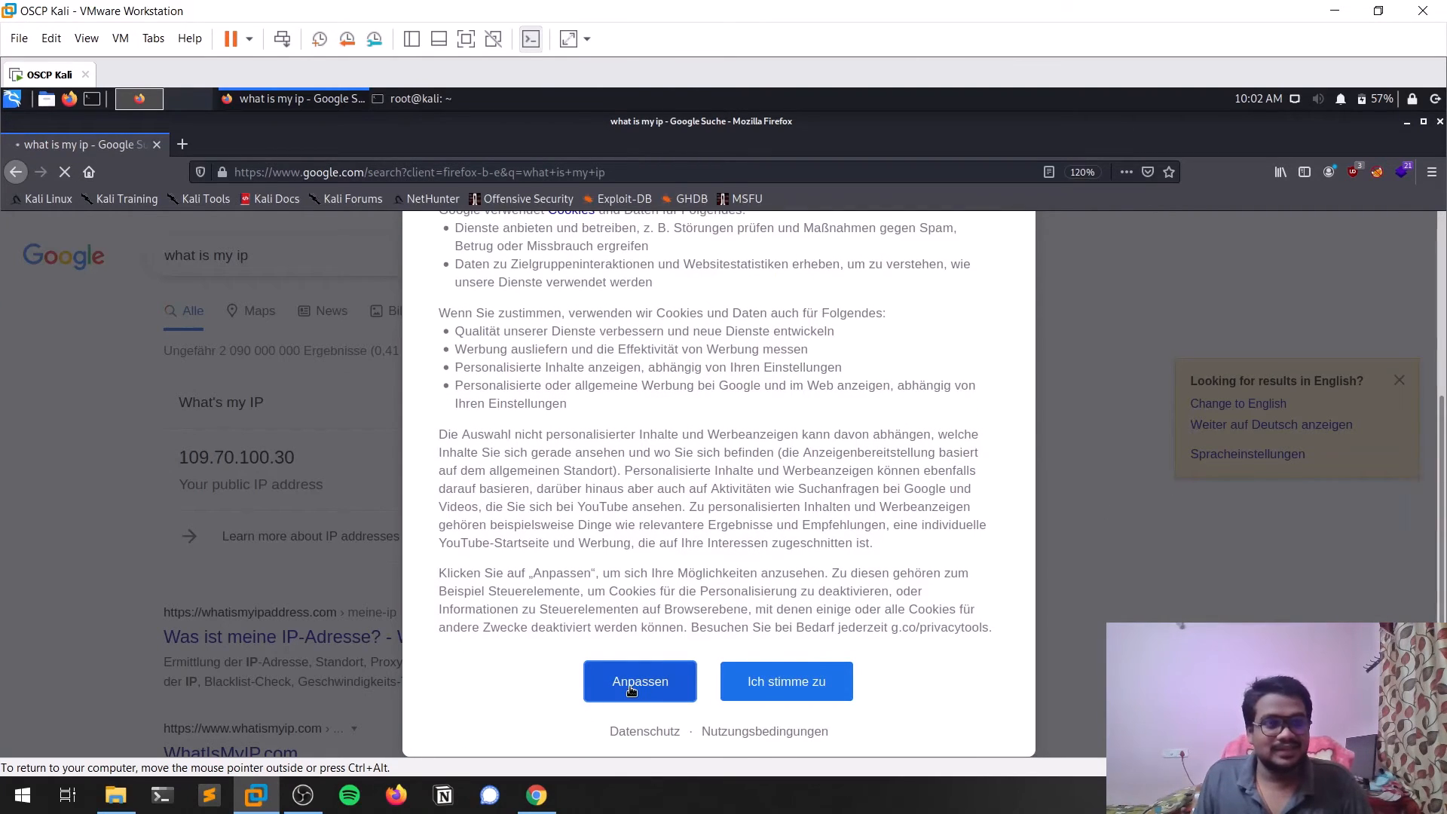
left_click(639, 681)
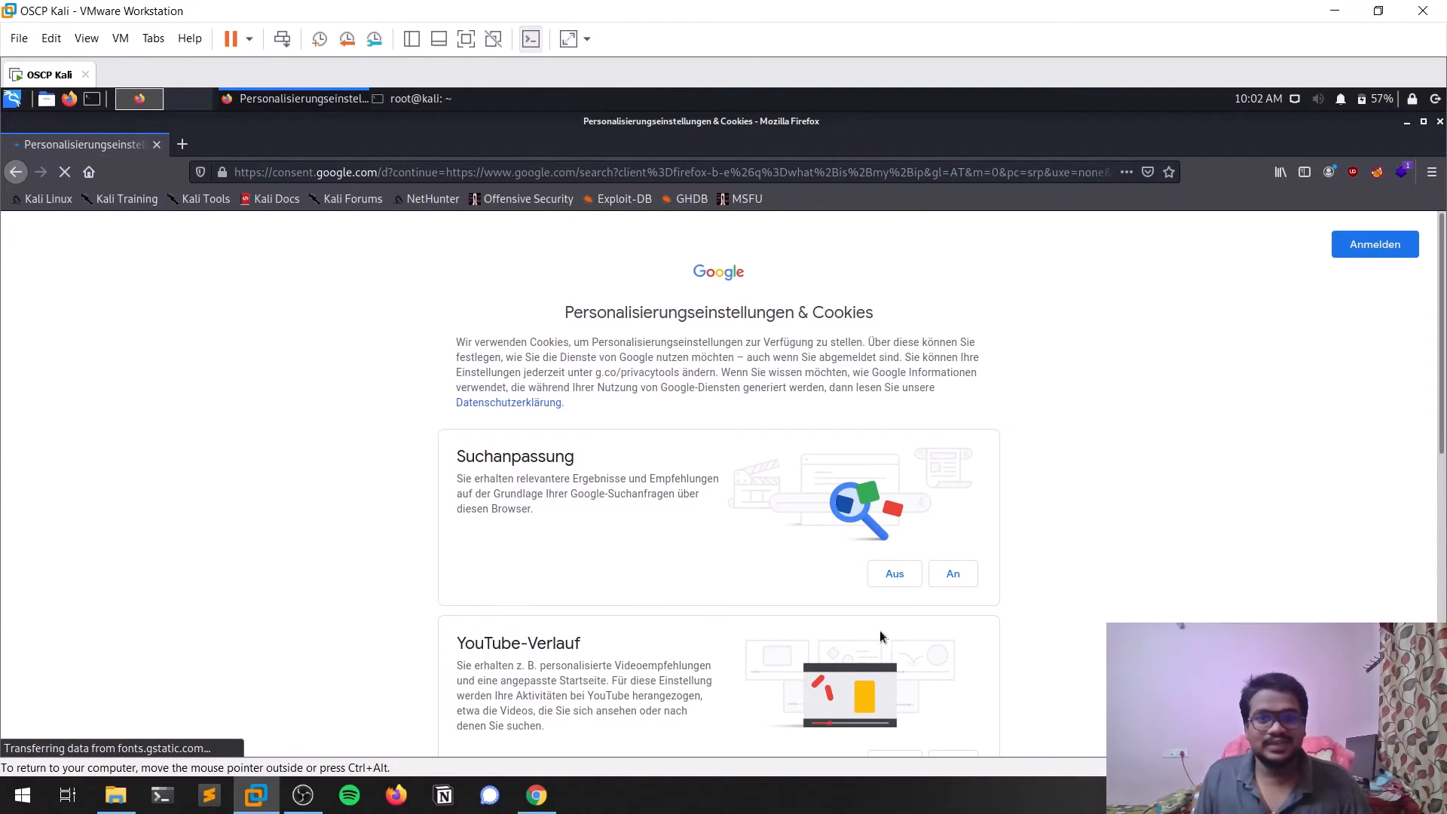